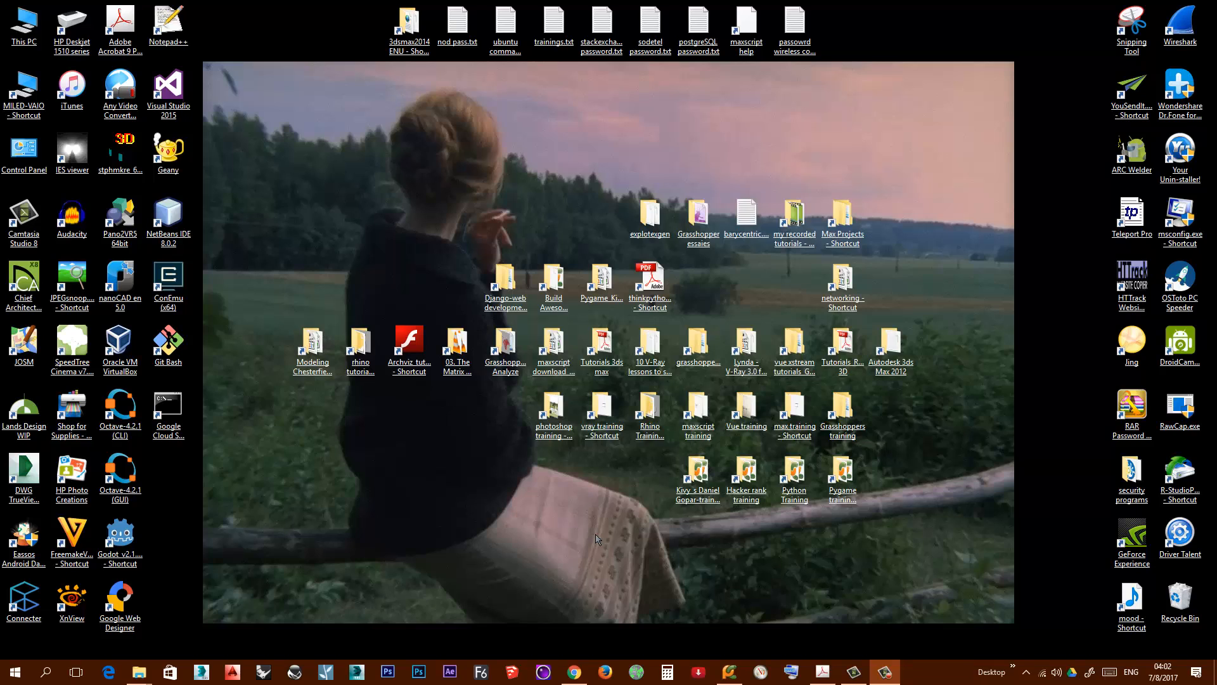
{"action": "mouse_move", "coordinate": [550, 532]}
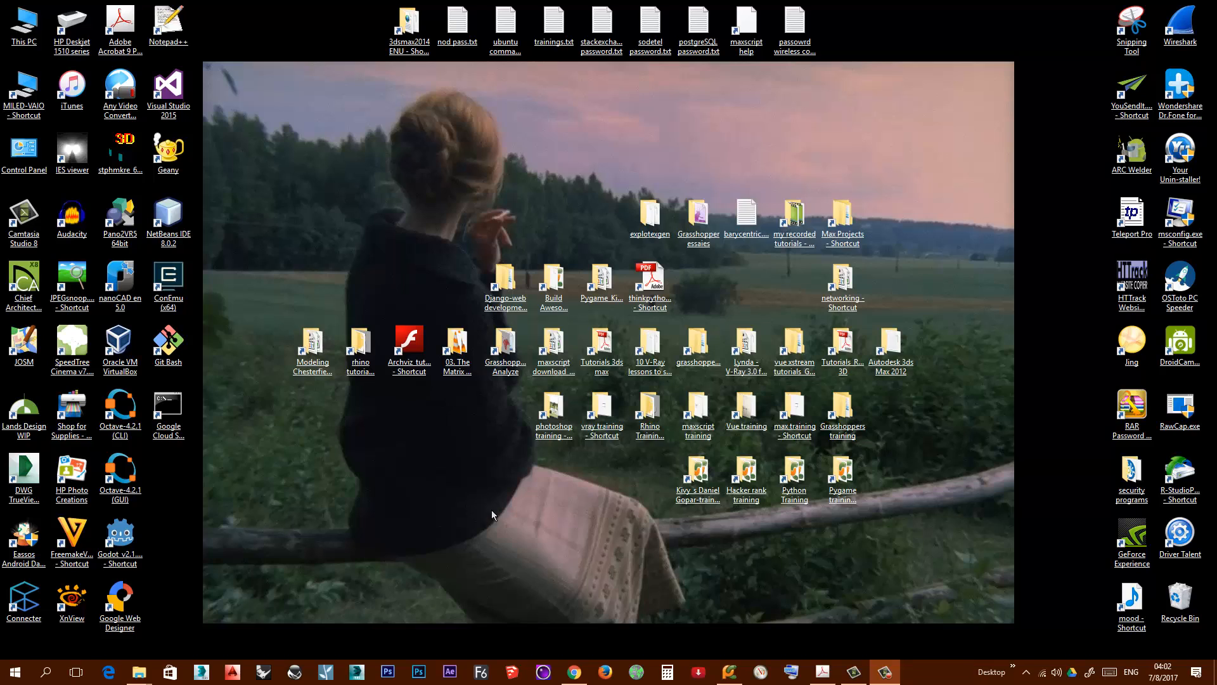
{"action": "mouse_move", "coordinate": [789, 570]}
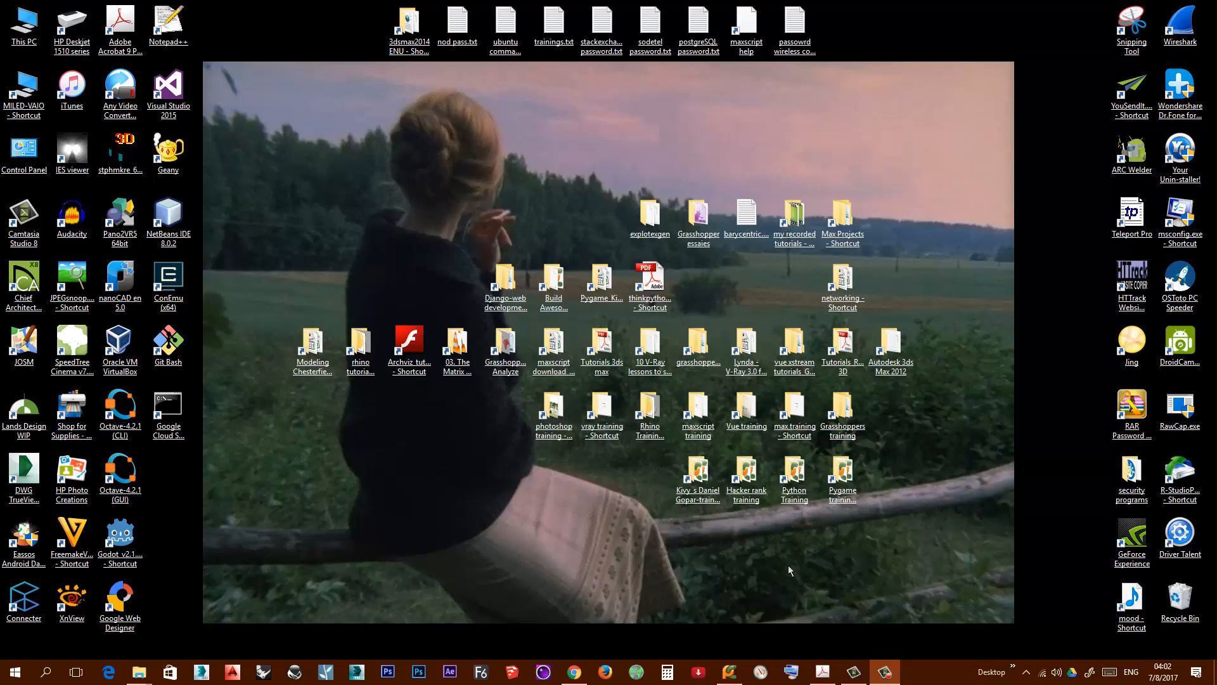
{"action": "mouse_move", "coordinate": [522, 522]}
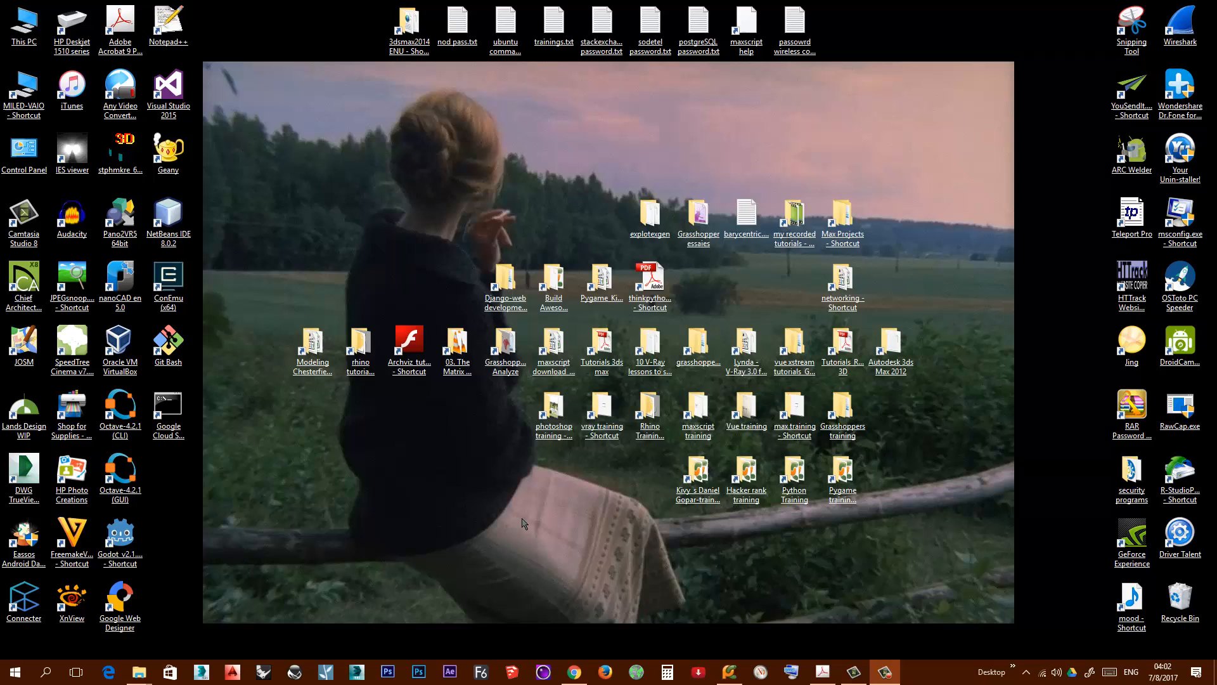
Browse to midiox.com/desktoprestore.htm in Chrome and view the DesktopRestoreInstall.exe download listings
{"action": "left_click", "coordinate": [312, 345]}
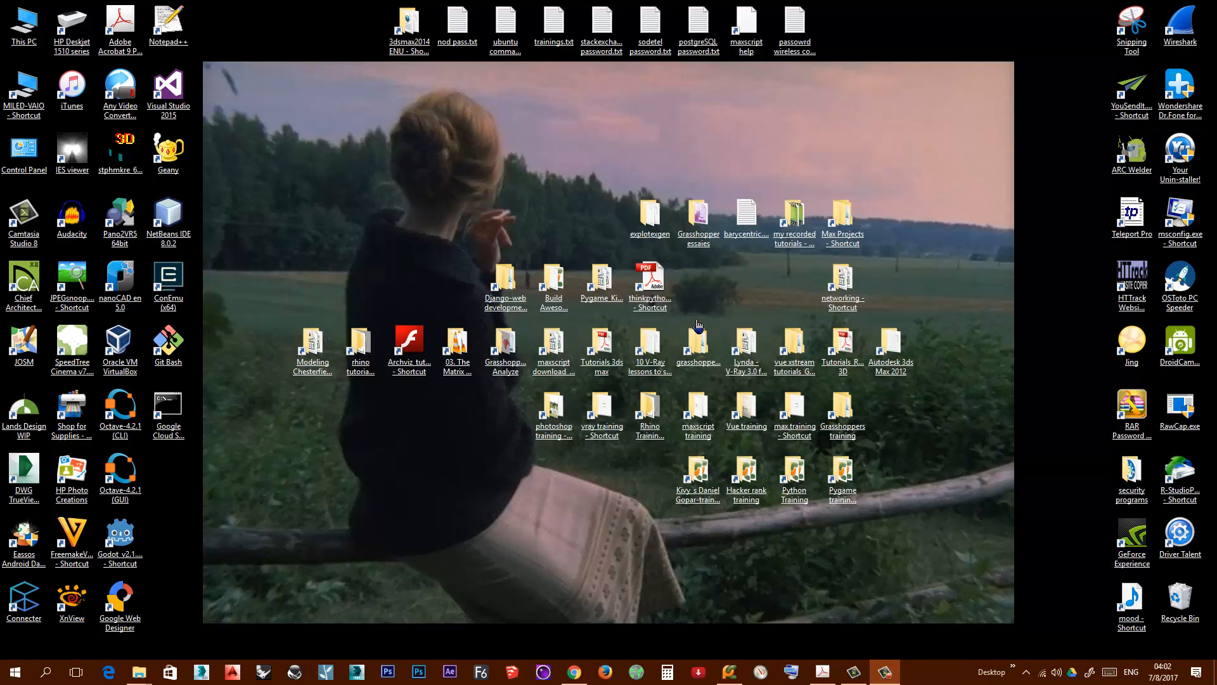
{"action": "mouse_move", "coordinate": [699, 286]}
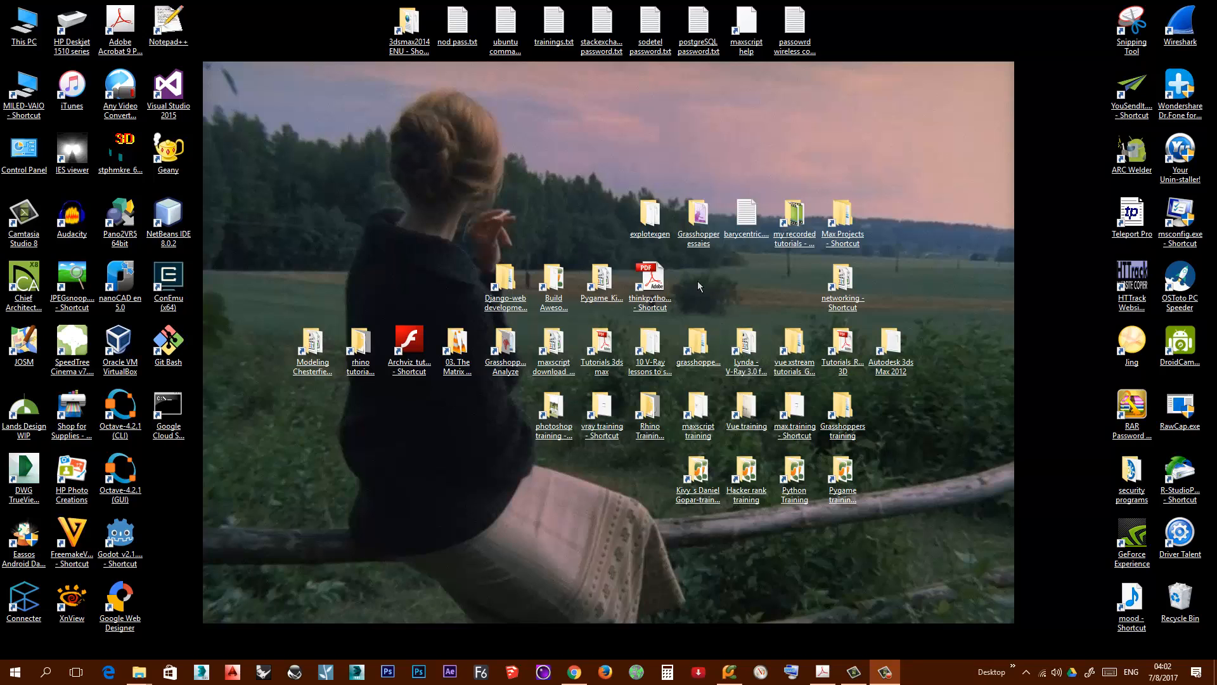
{"action": "mouse_move", "coordinate": [438, 274]}
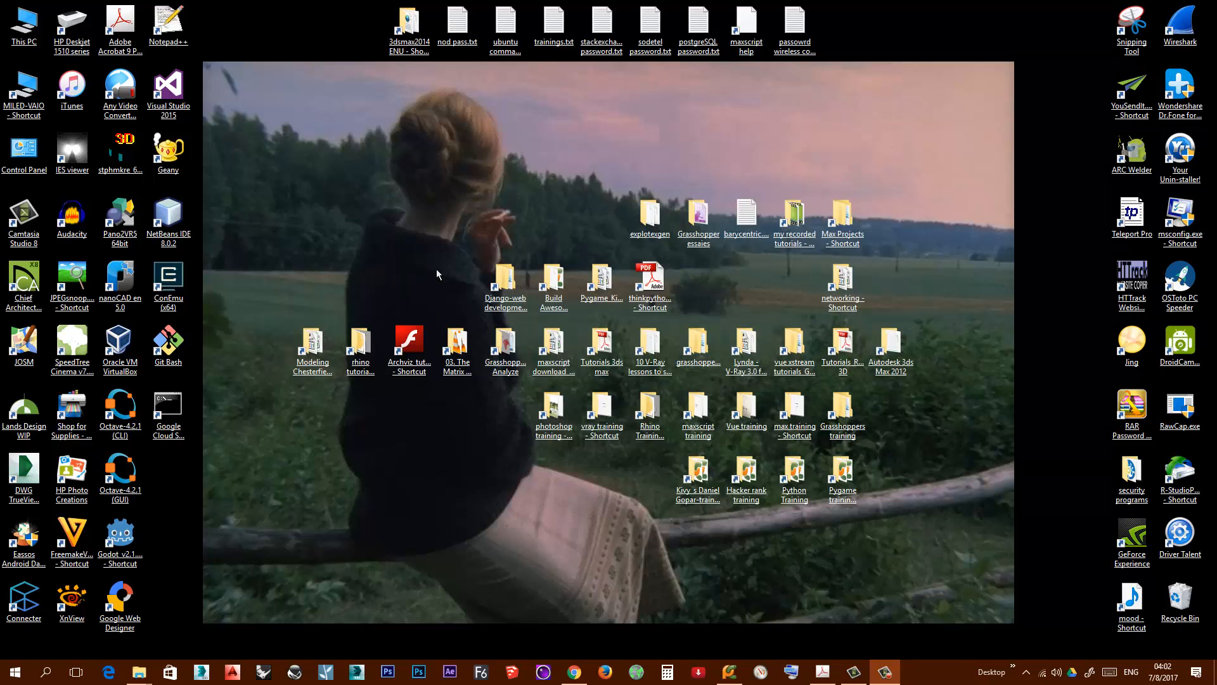
{"action": "mouse_move", "coordinate": [245, 72]}
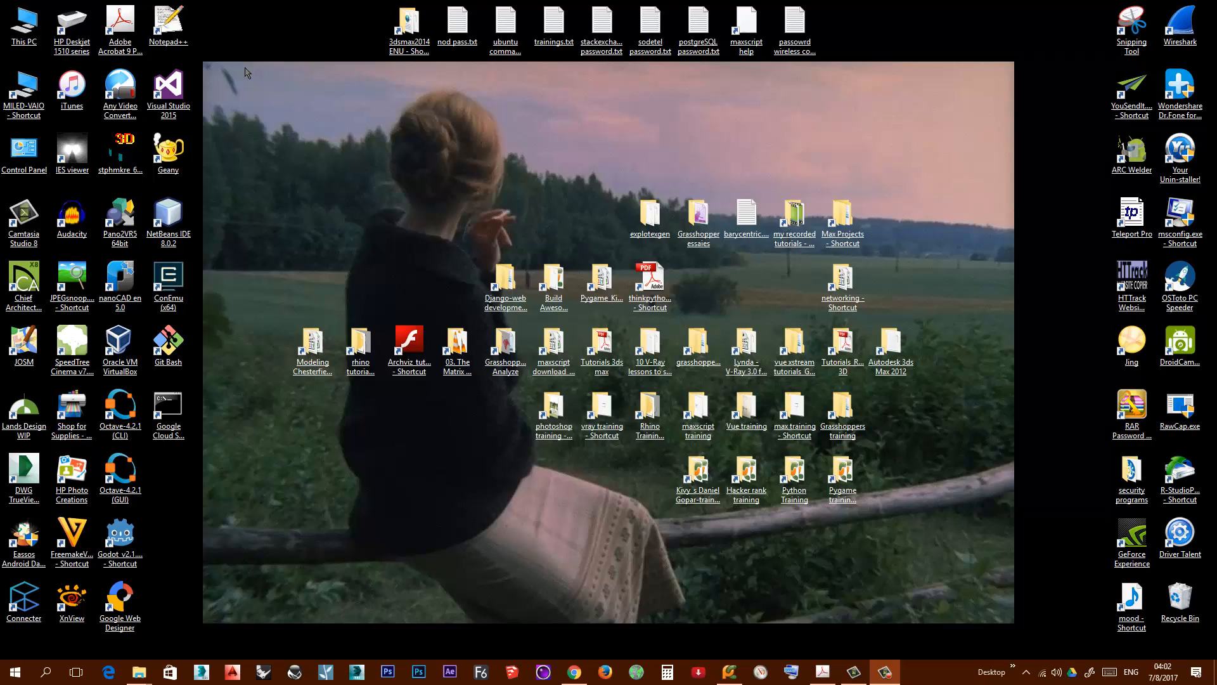
{"action": "mouse_move", "coordinate": [620, 248]}
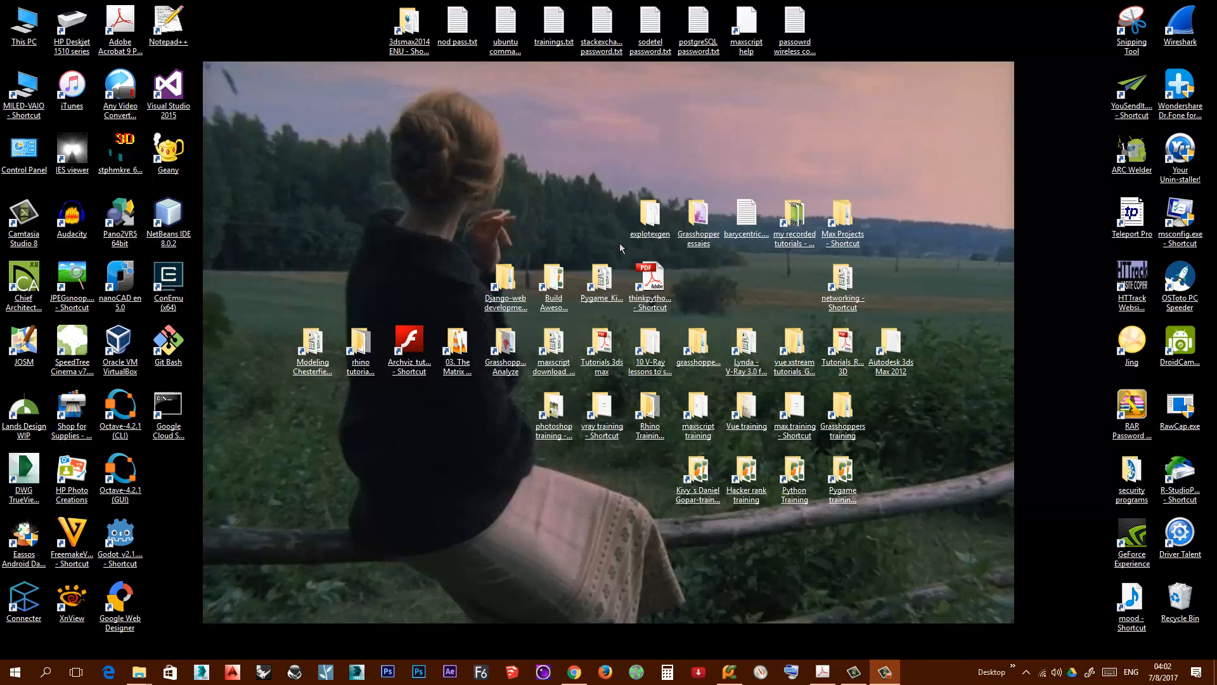
{"action": "mouse_move", "coordinate": [699, 286]}
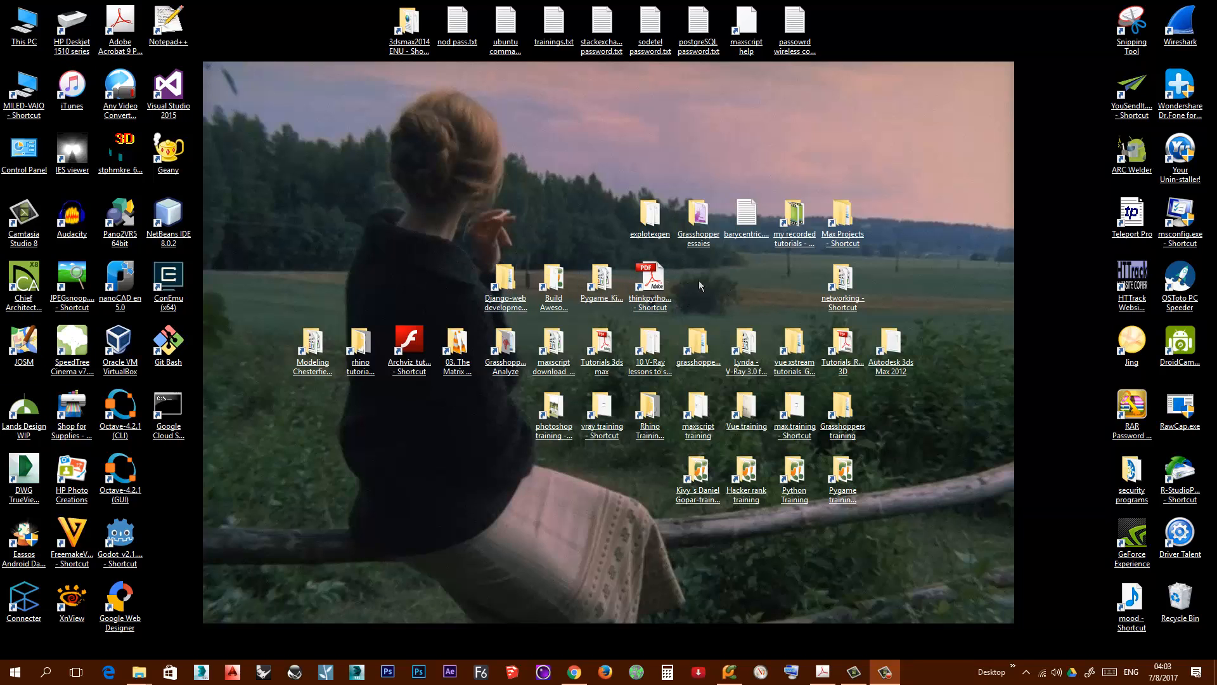
{"action": "mouse_move", "coordinate": [521, 228]}
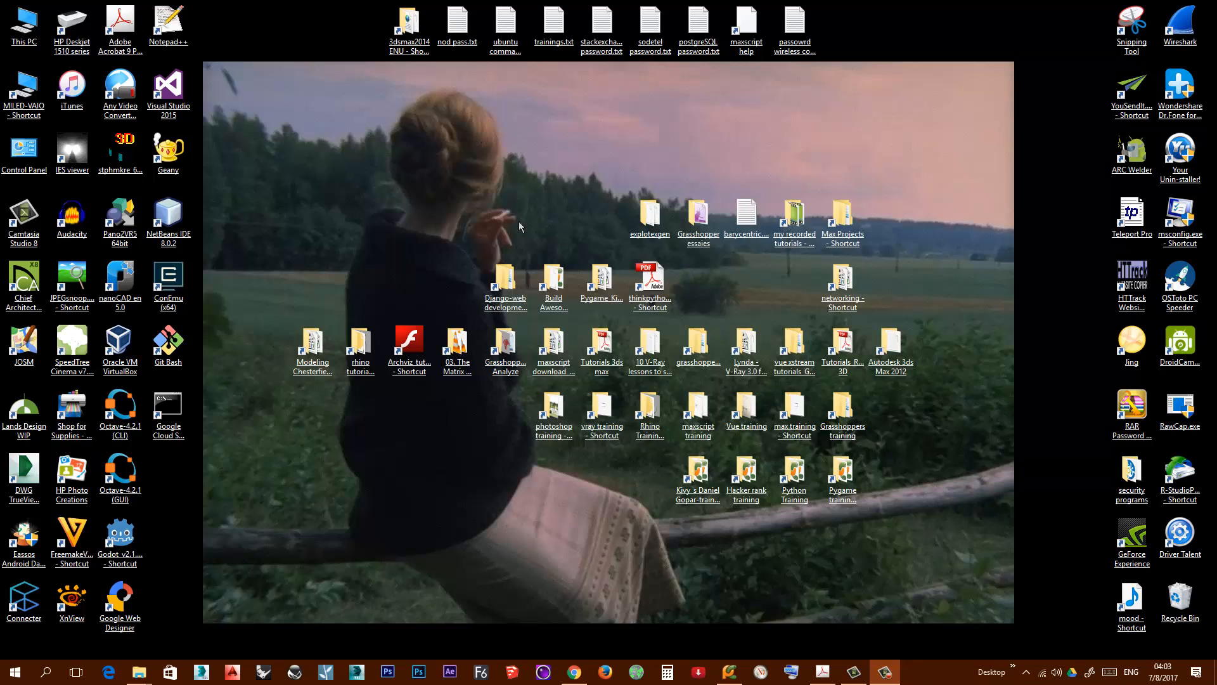
{"action": "mouse_move", "coordinate": [474, 354]}
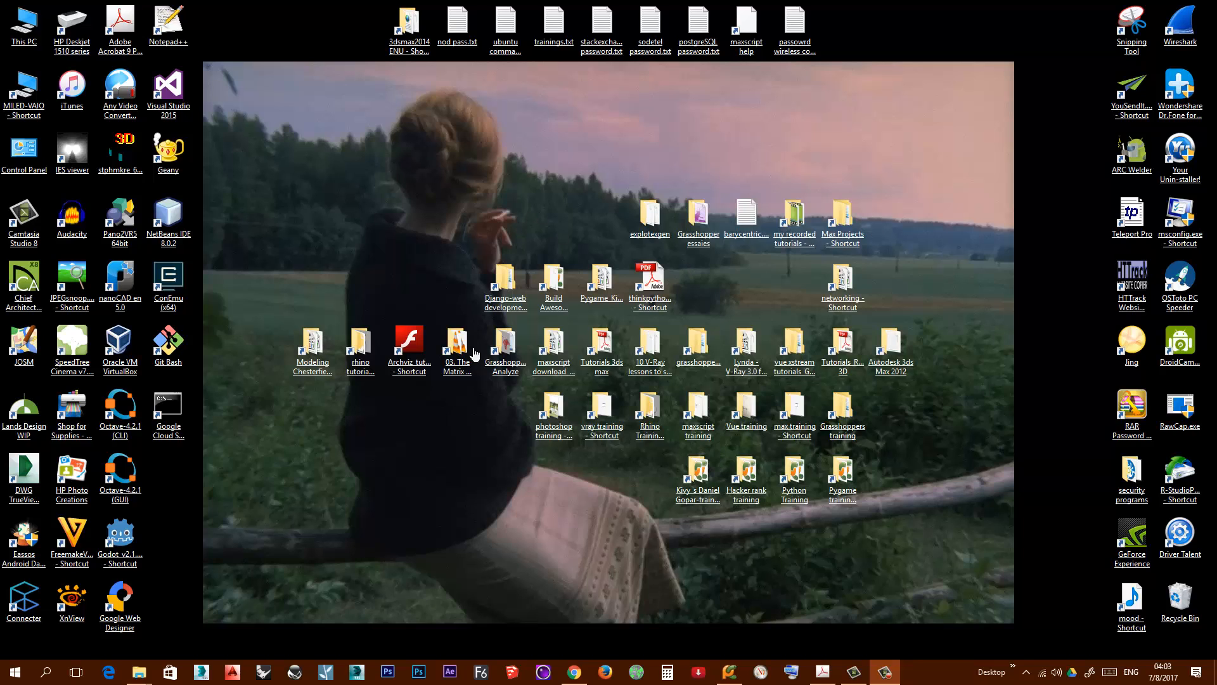
{"action": "mouse_move", "coordinate": [366, 229]}
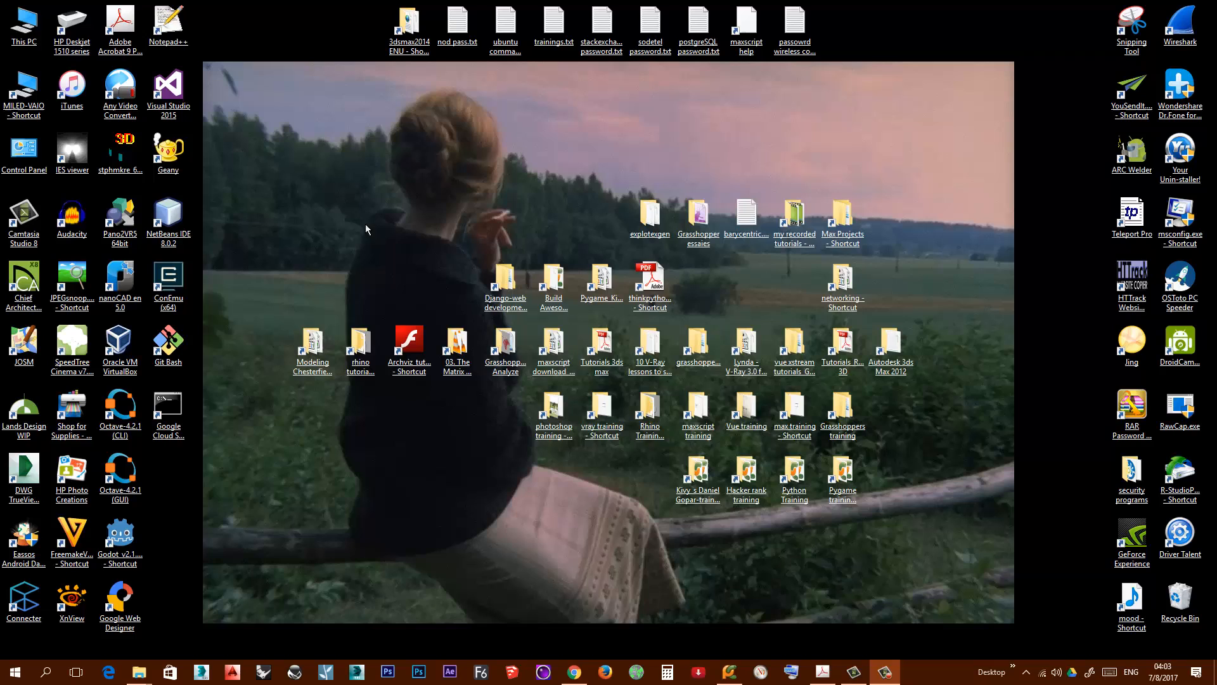
{"action": "mouse_move", "coordinate": [533, 235]}
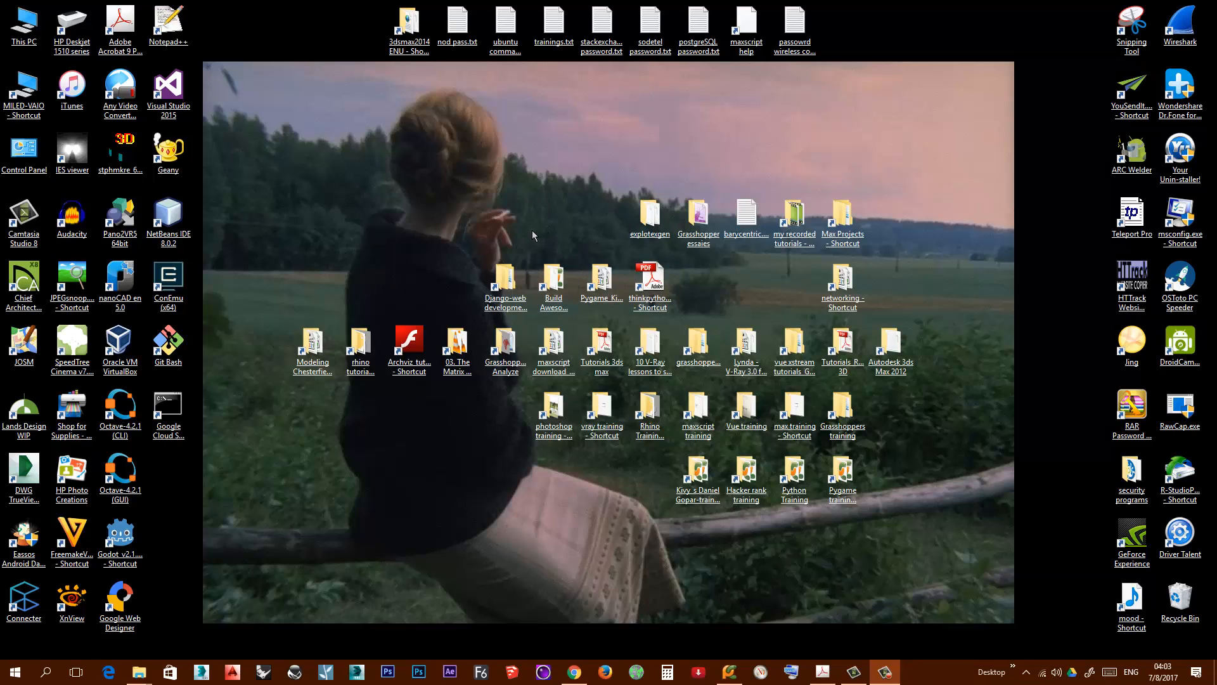
{"action": "left_click", "coordinate": [841, 214]}
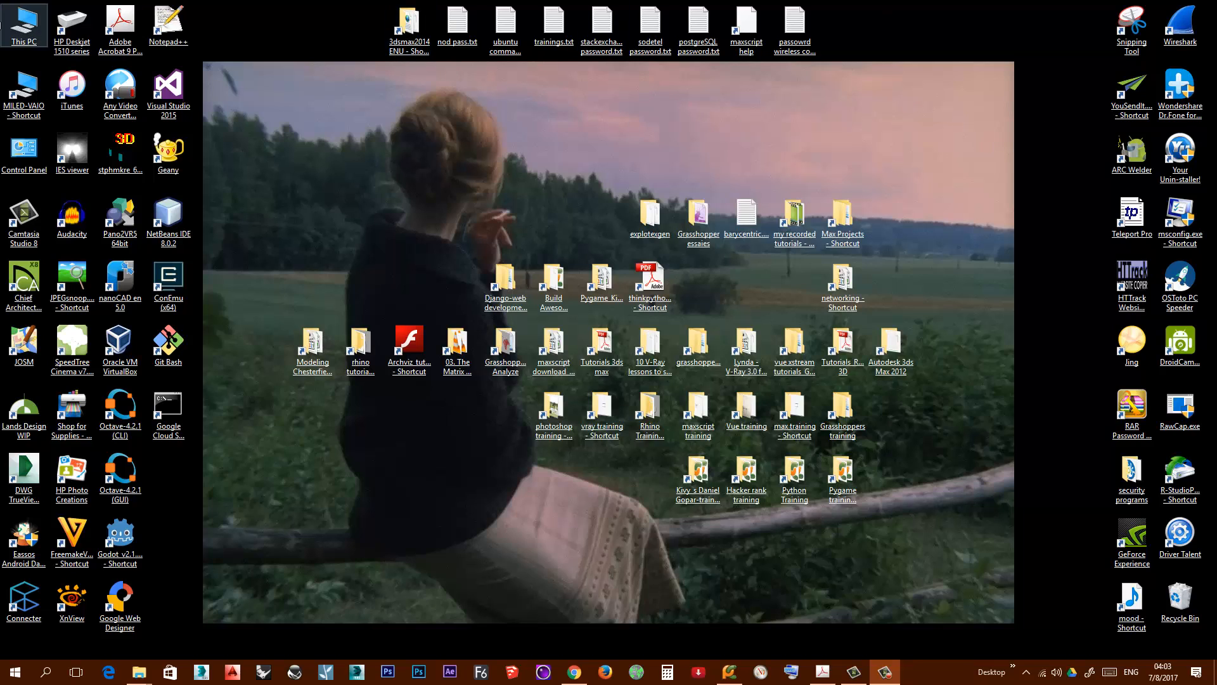
{"action": "left_click", "coordinate": [696, 414]}
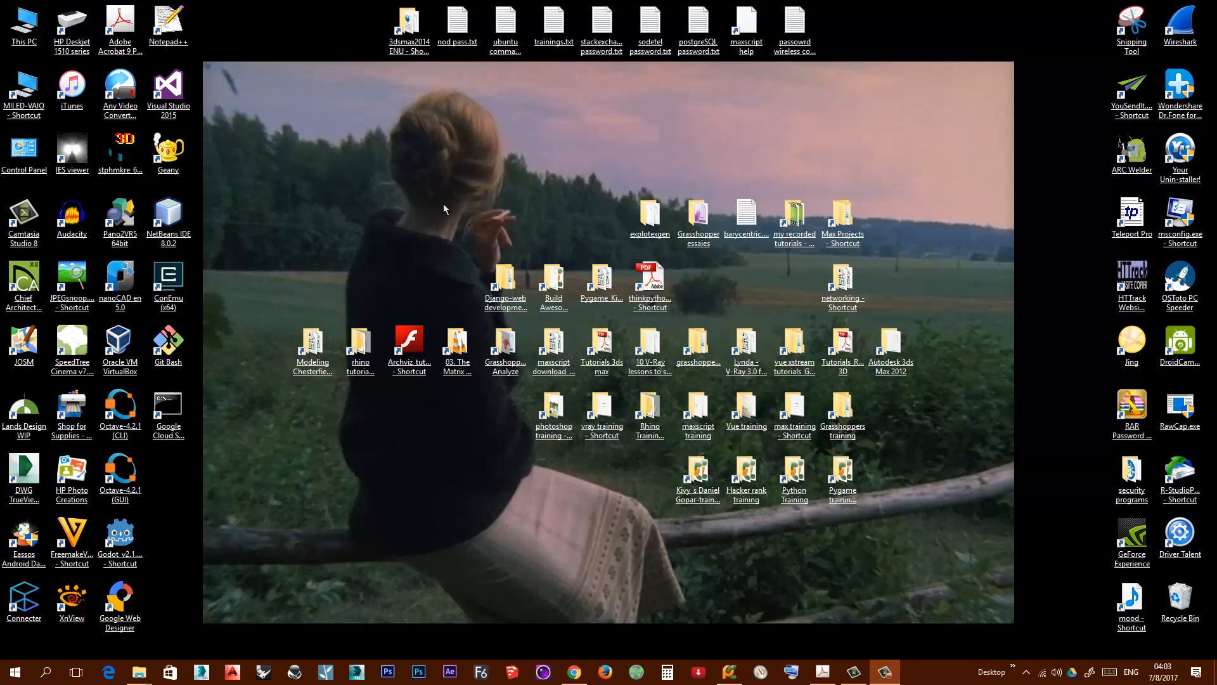
{"action": "mouse_move", "coordinate": [464, 172]}
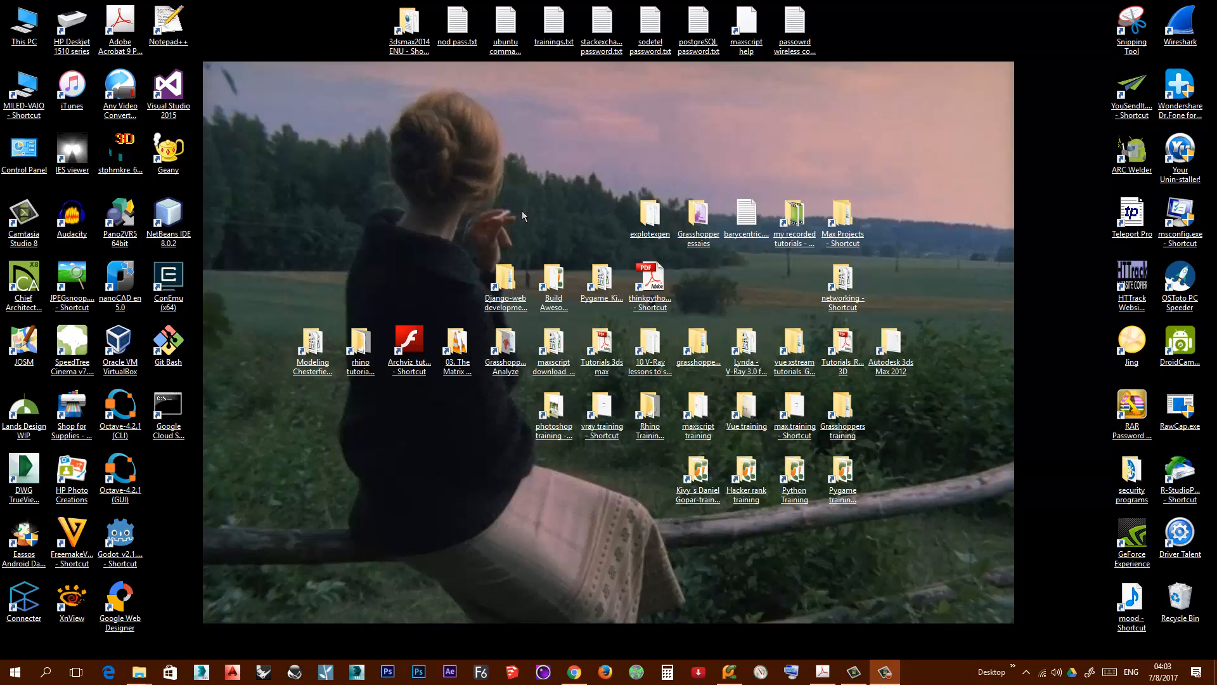
{"action": "mouse_move", "coordinate": [532, 210]}
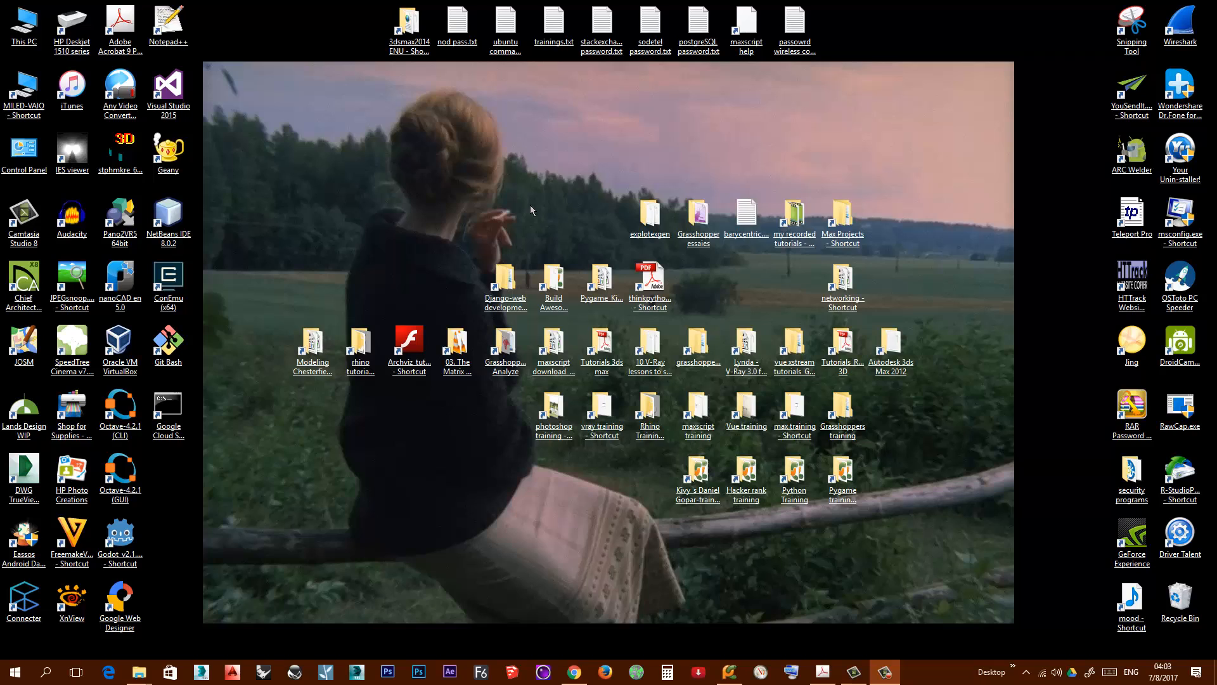
{"action": "mouse_move", "coordinate": [395, 221]}
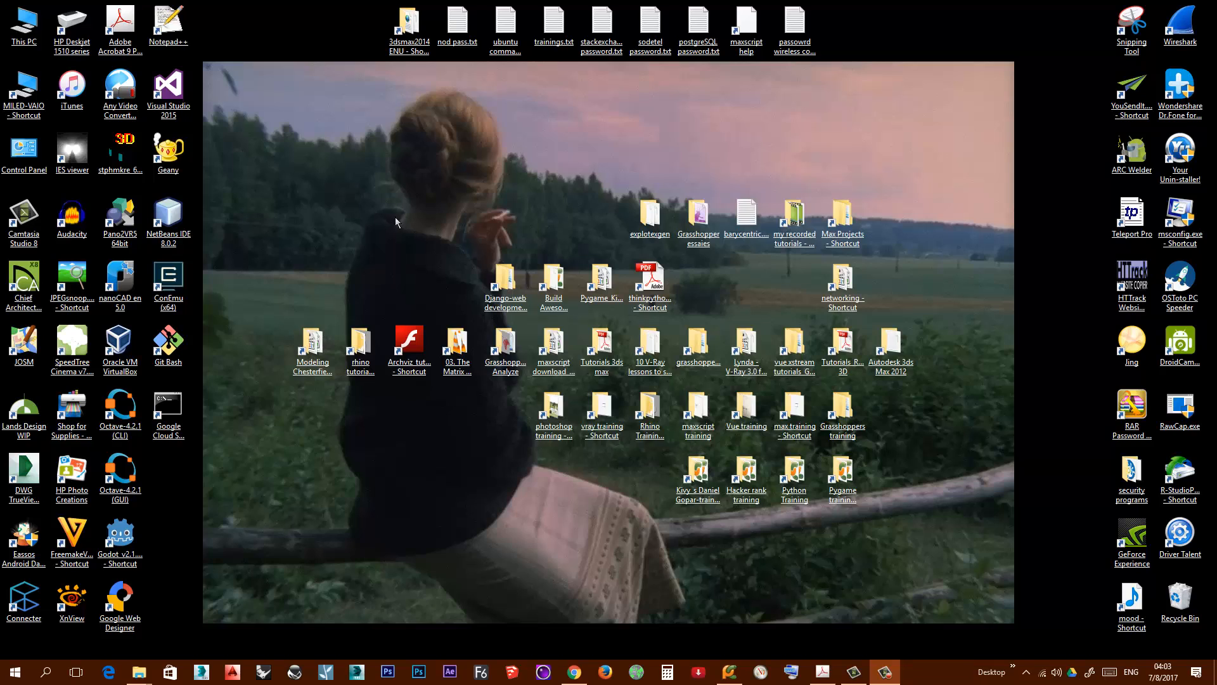
{"action": "mouse_move", "coordinate": [250, 328]}
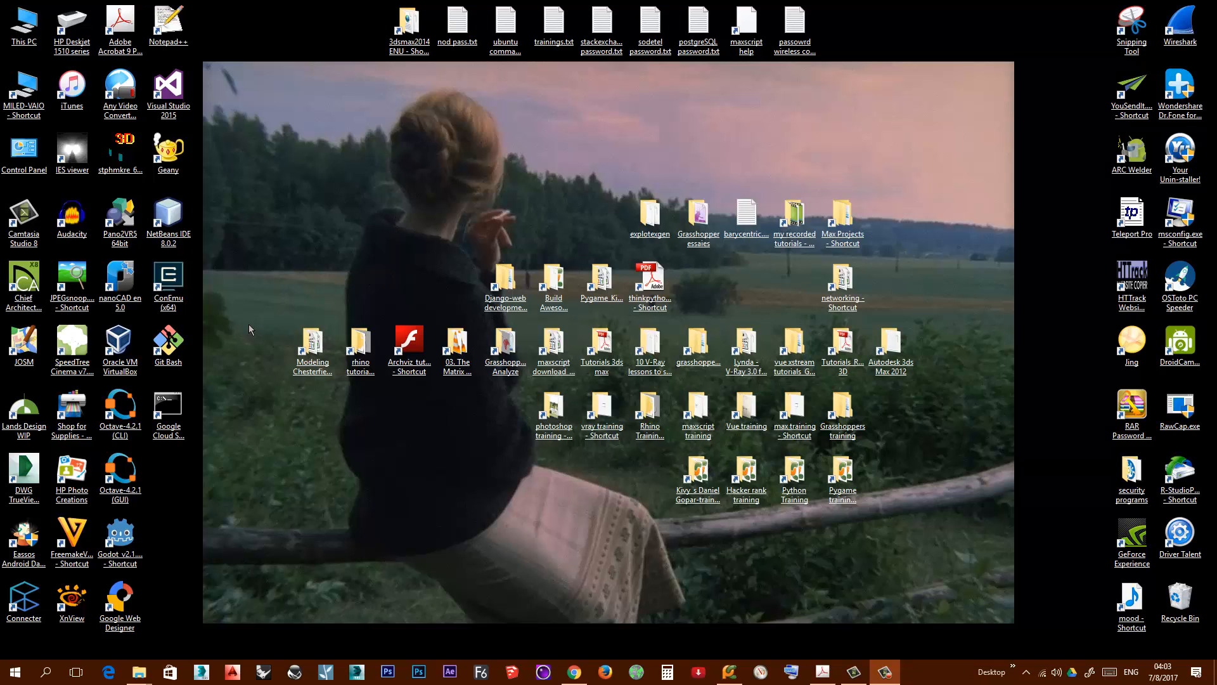
{"action": "mouse_move", "coordinate": [334, 456]}
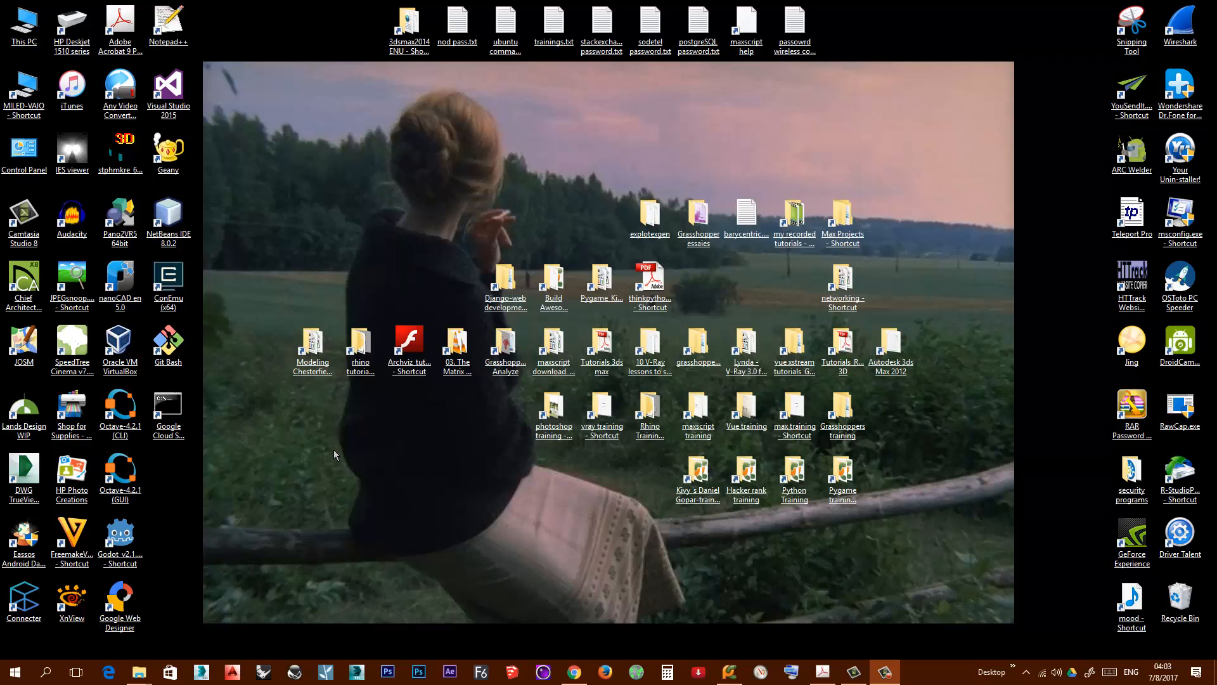
{"action": "left_click", "coordinate": [575, 671]}
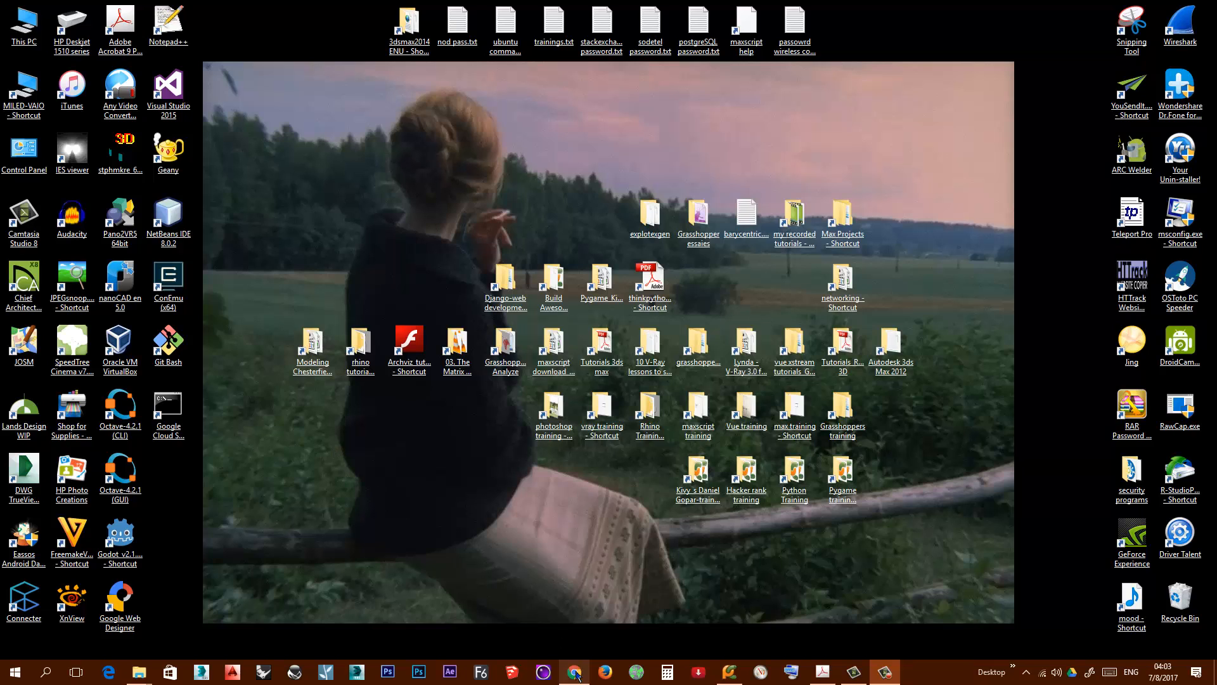
{"action": "left_click", "coordinate": [573, 671]}
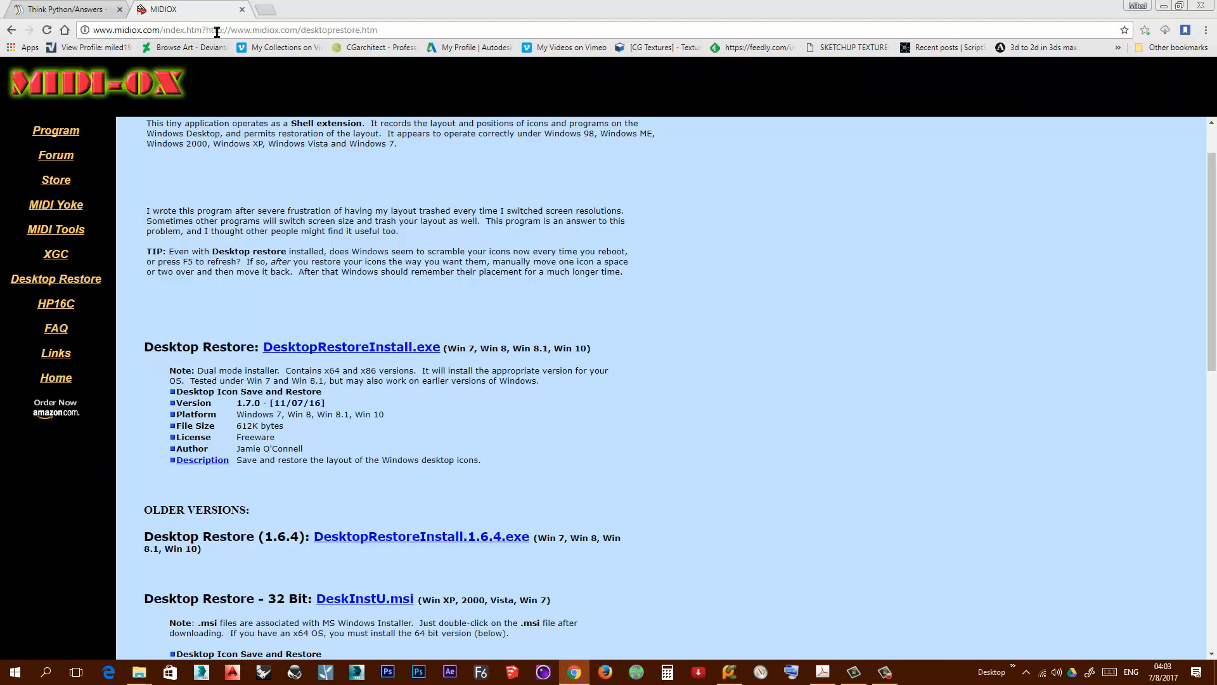
{"action": "mouse_move", "coordinate": [231, 91]}
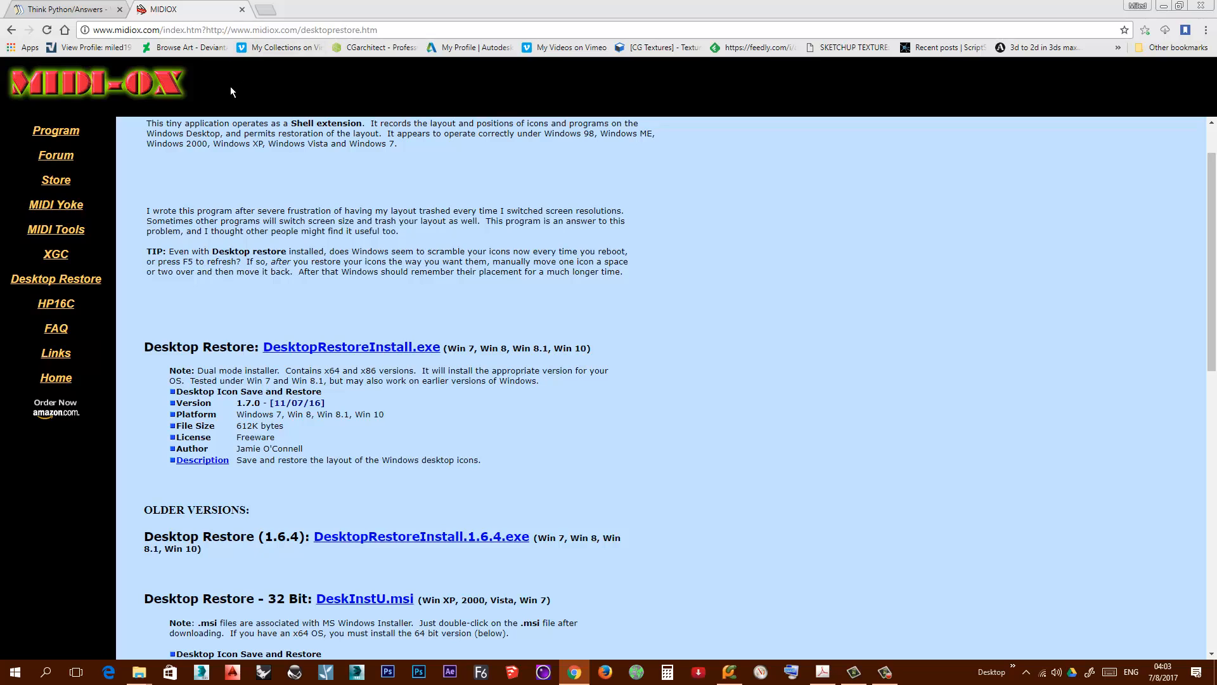
{"action": "mouse_move", "coordinate": [185, 246]}
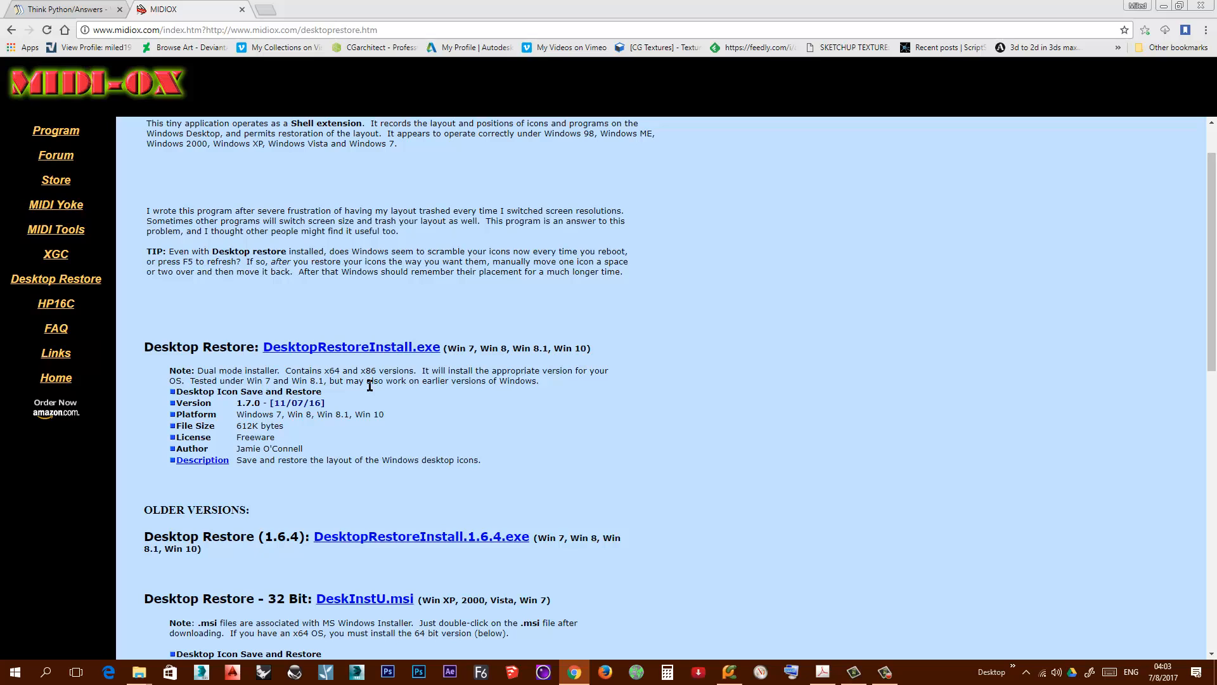
{"action": "mouse_move", "coordinate": [276, 369]}
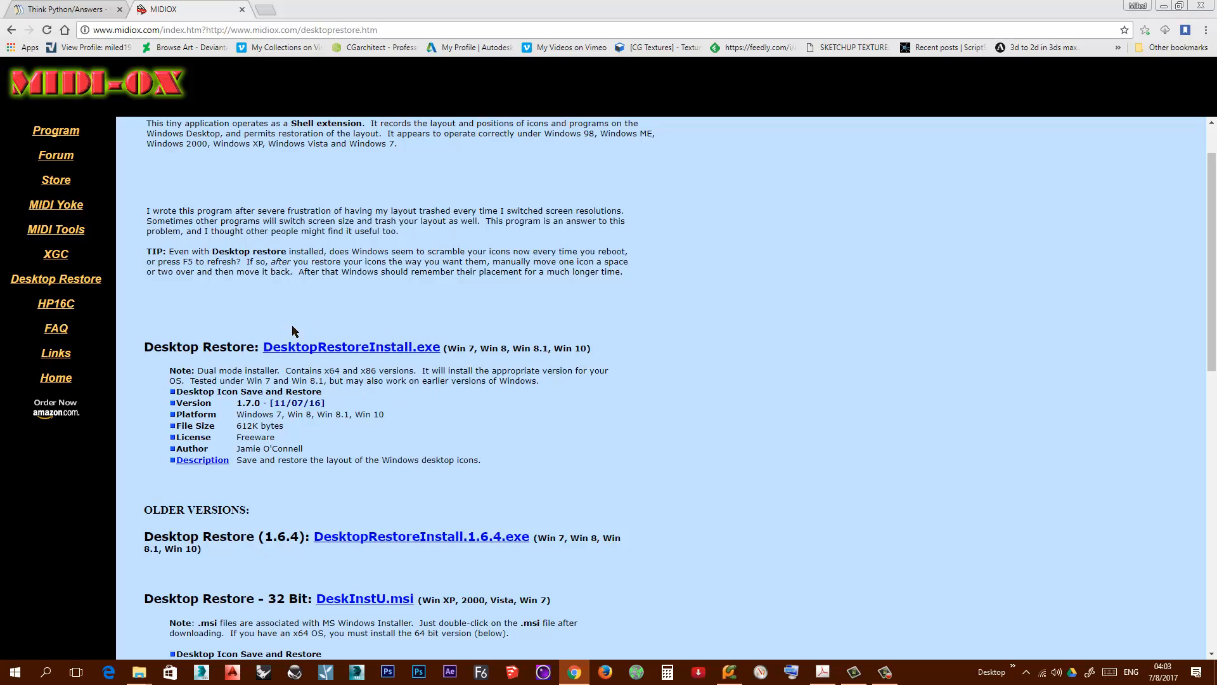
{"action": "mouse_move", "coordinate": [326, 397]}
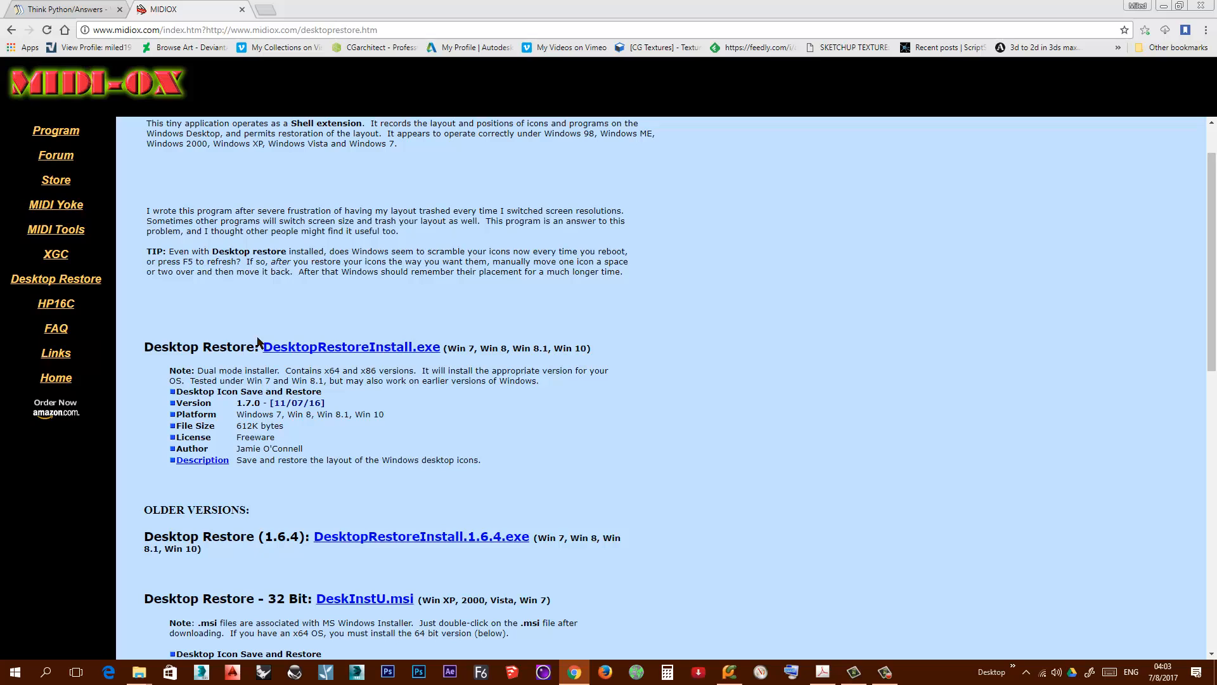
{"action": "mouse_move", "coordinate": [357, 406]}
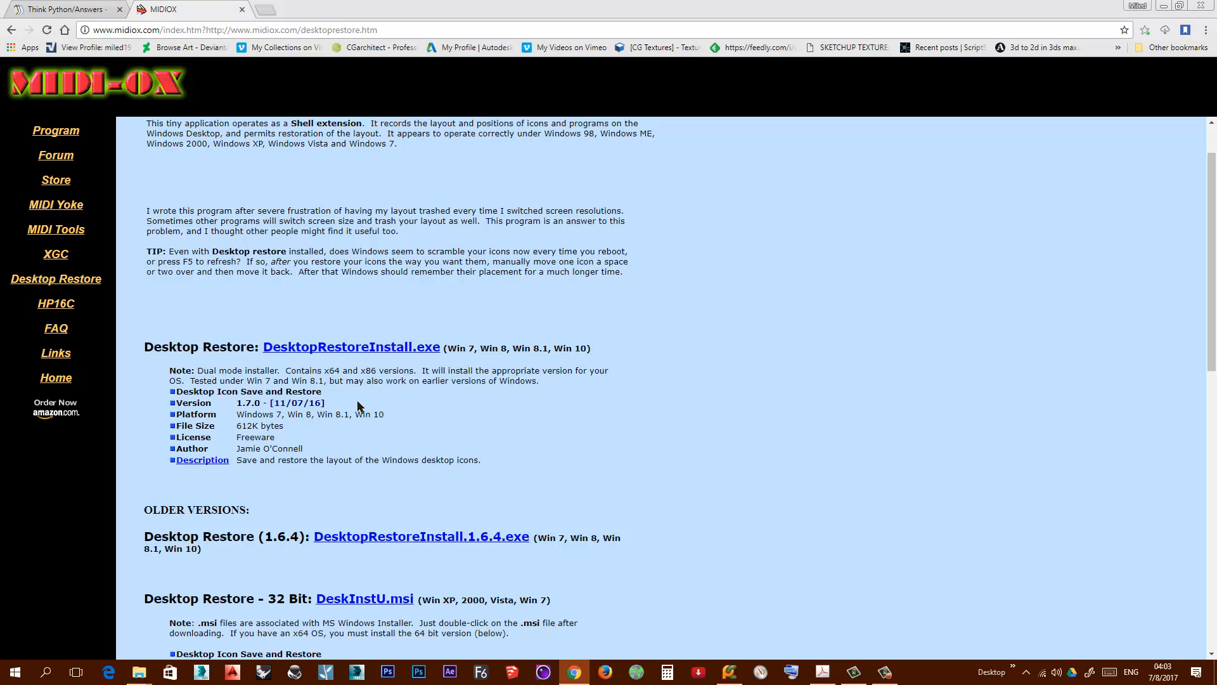
{"action": "mouse_move", "coordinate": [264, 336]}
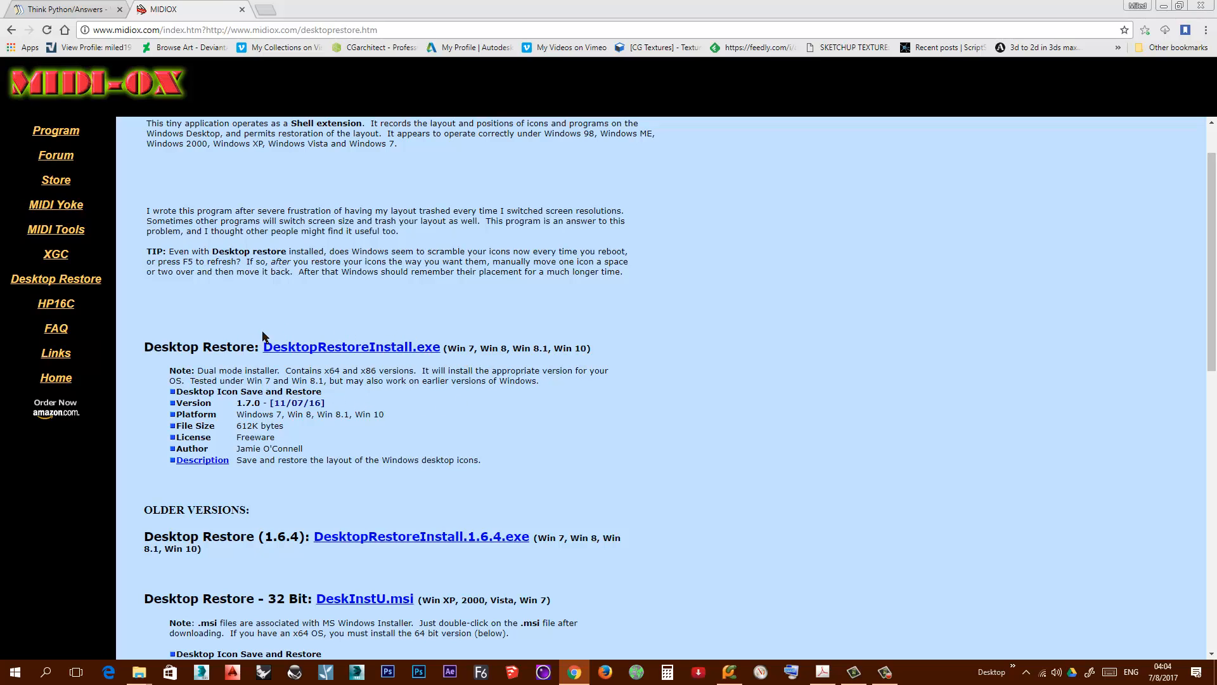
{"action": "mouse_move", "coordinate": [459, 370]}
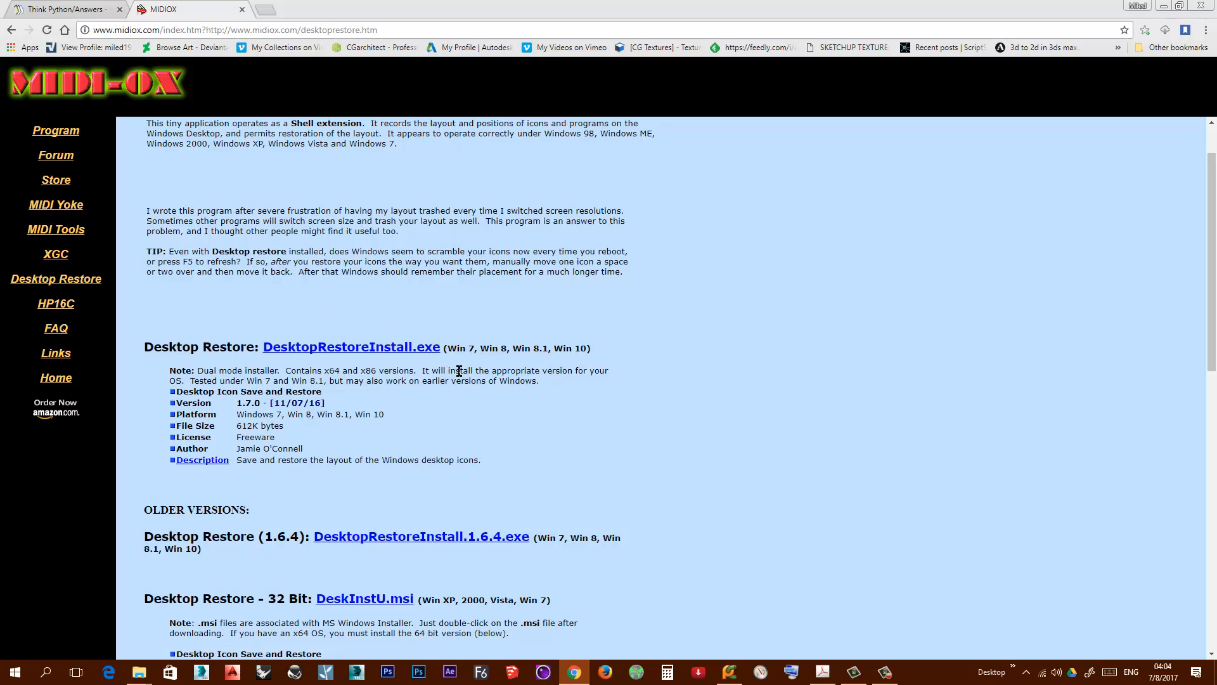
{"action": "mouse_move", "coordinate": [249, 339]}
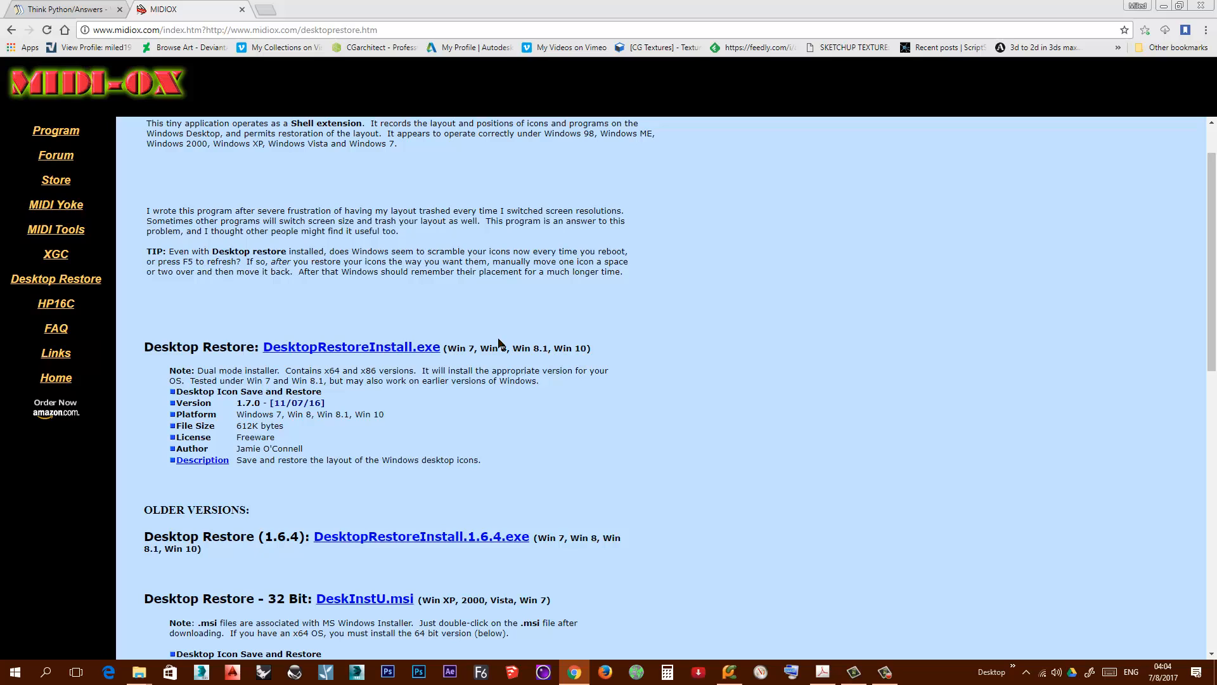
{"action": "mouse_move", "coordinate": [501, 401]}
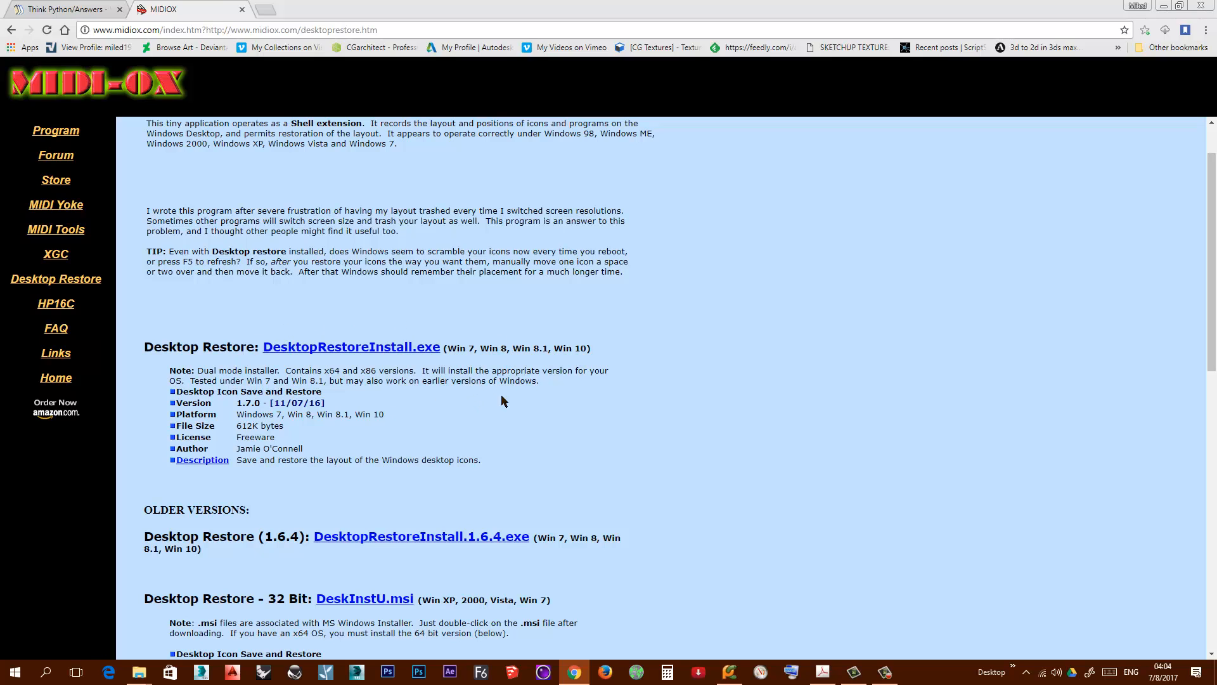
{"action": "mouse_move", "coordinate": [249, 327]}
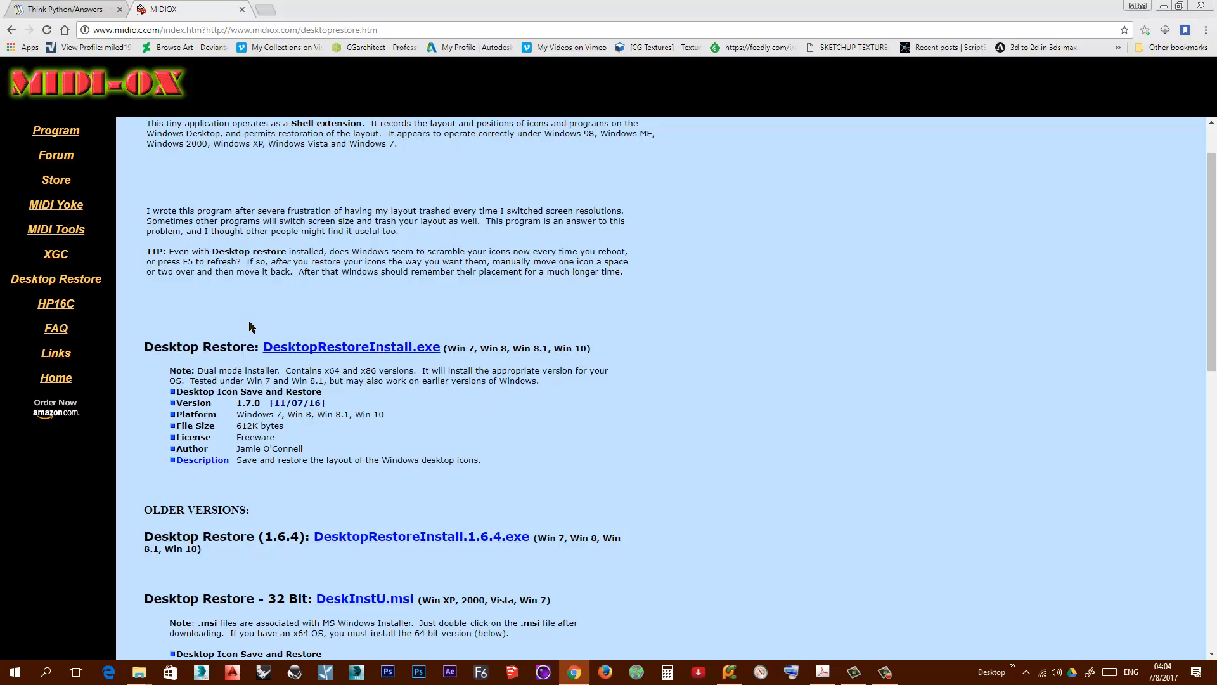
{"action": "mouse_move", "coordinate": [518, 369]}
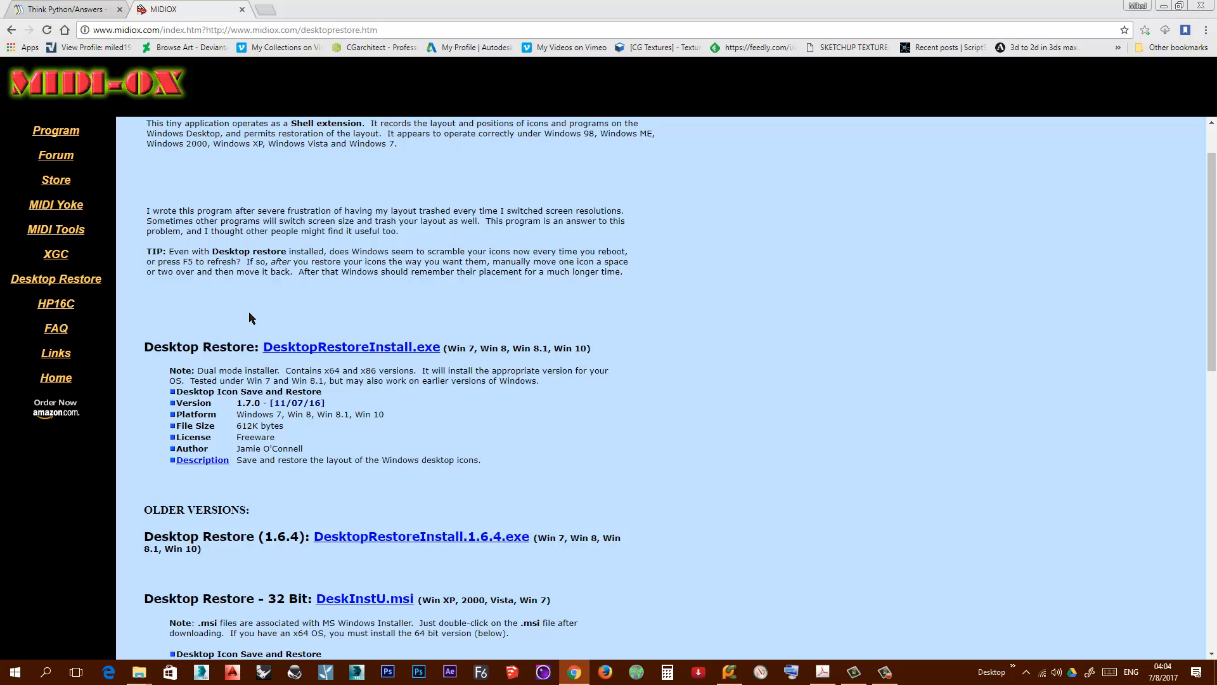
{"action": "mouse_move", "coordinate": [398, 33]}
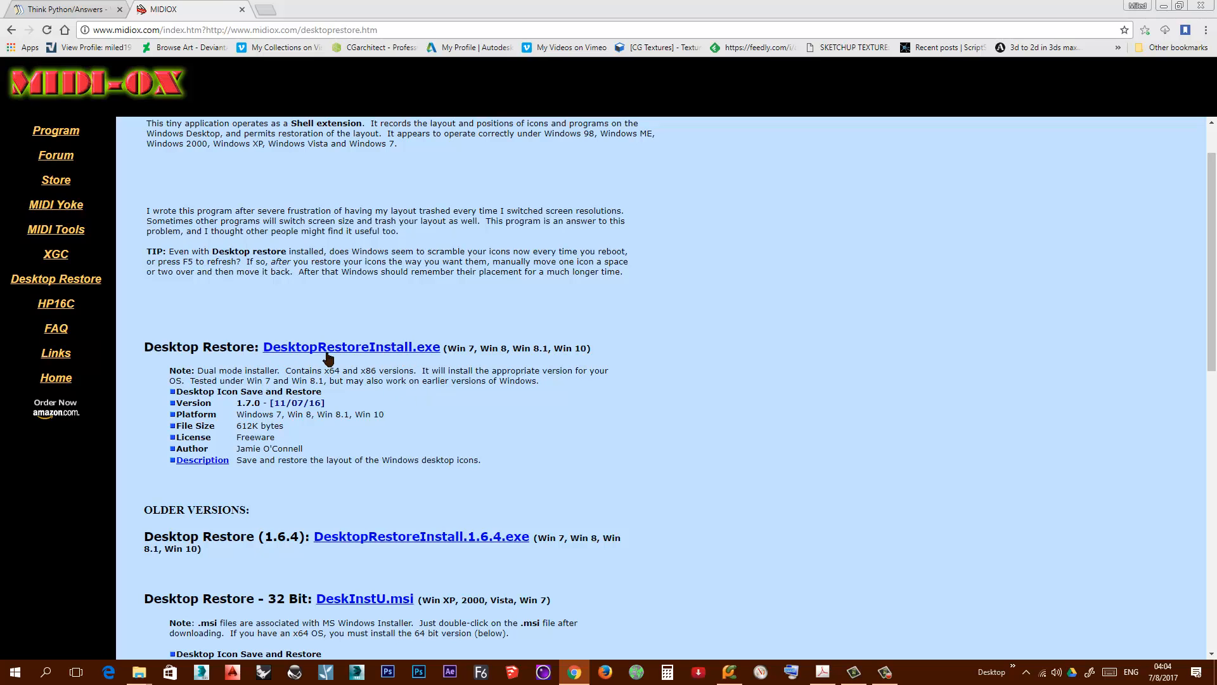
{"action": "mouse_move", "coordinate": [321, 386]}
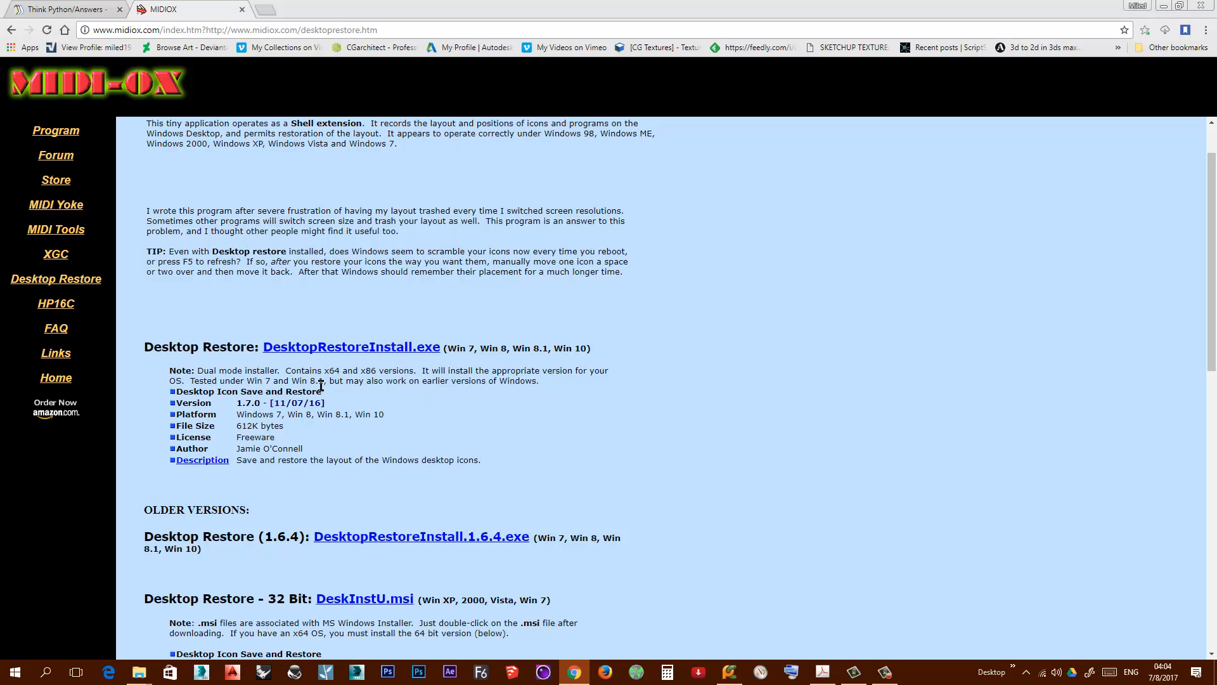
{"action": "mouse_move", "coordinate": [139, 671]}
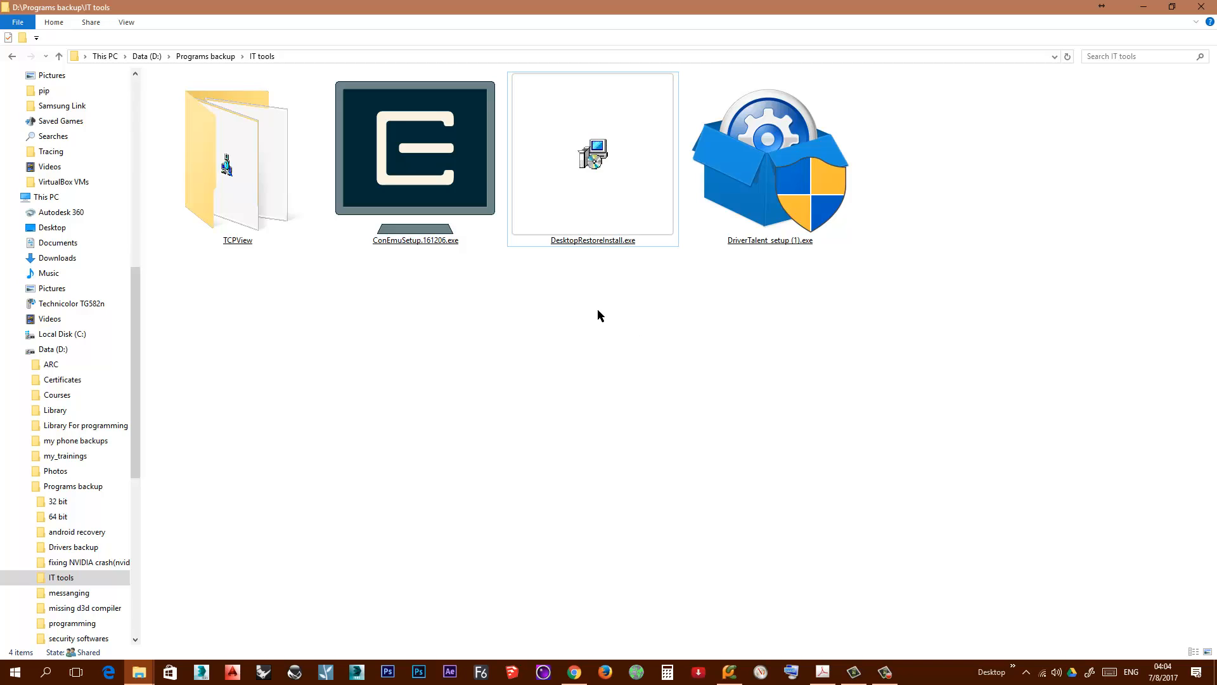
{"action": "mouse_move", "coordinate": [576, 309]}
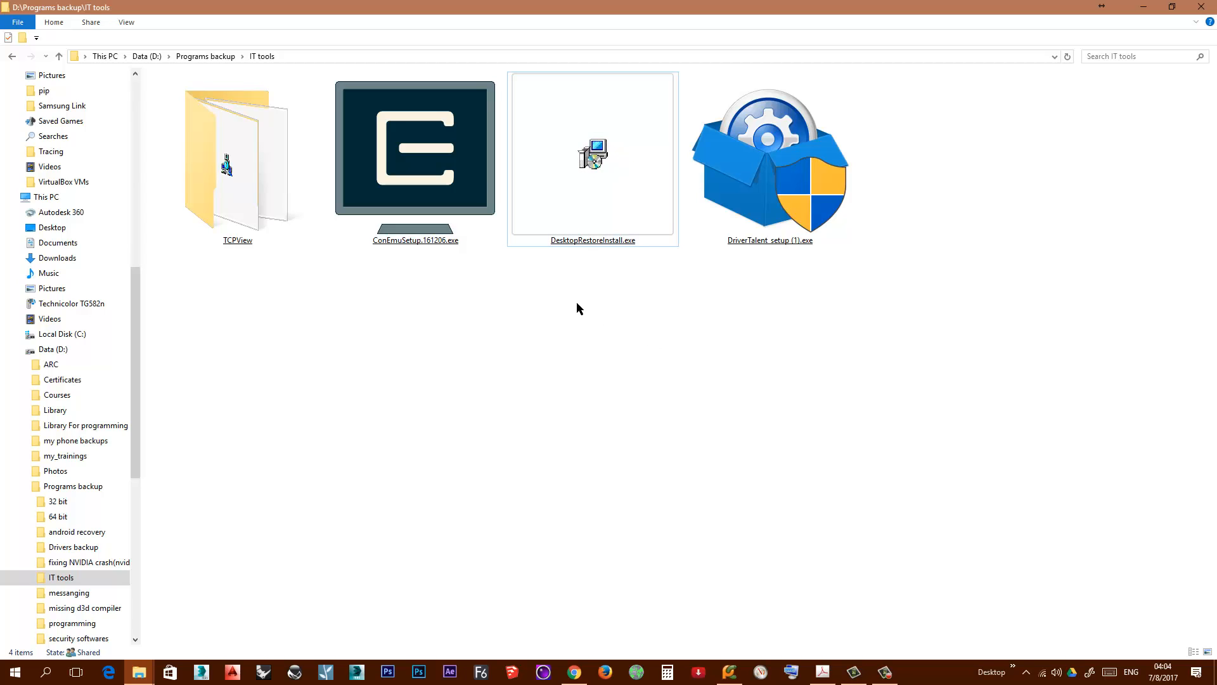
Run DesktopRestoreInstall.exe from the IT tools folder as administrator
{"action": "right_click", "coordinate": [592, 155]}
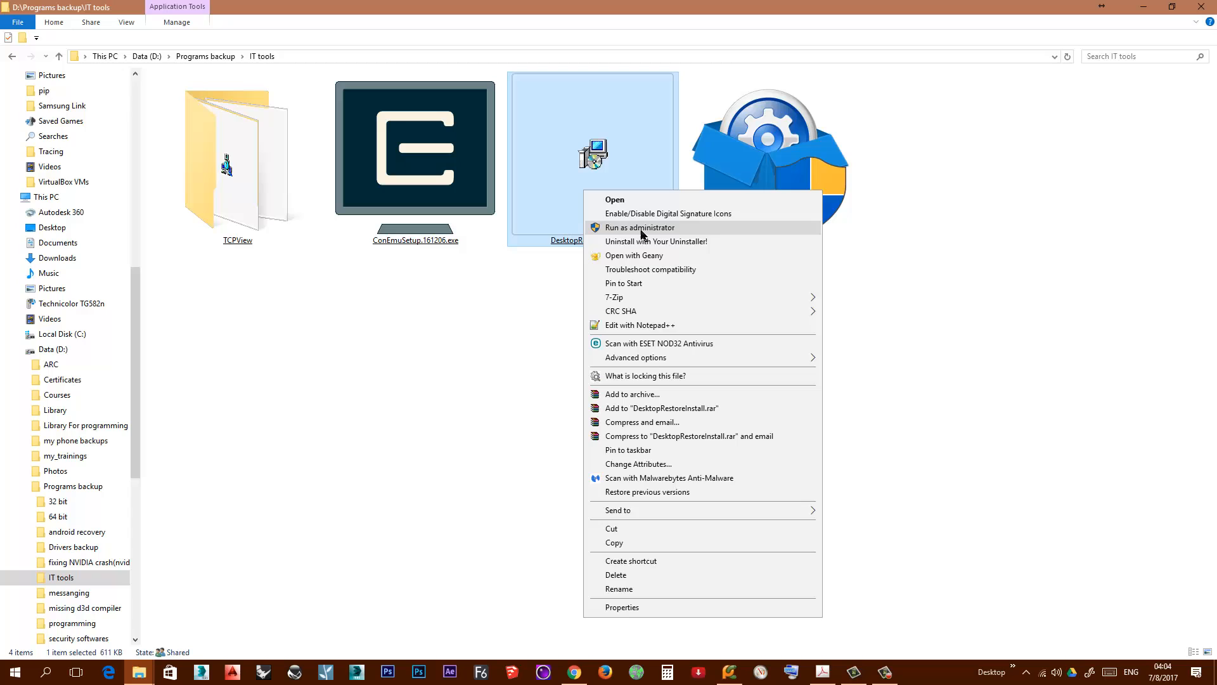
{"action": "left_click", "coordinate": [745, 339]}
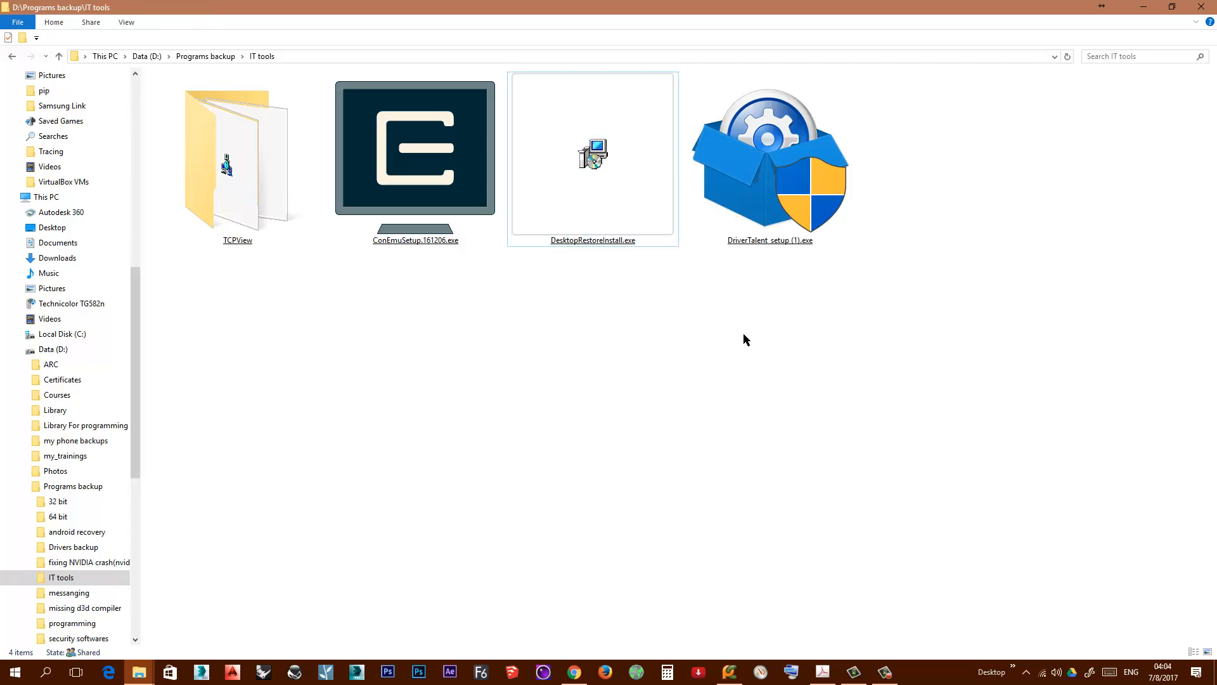
{"action": "mouse_move", "coordinate": [707, 414]}
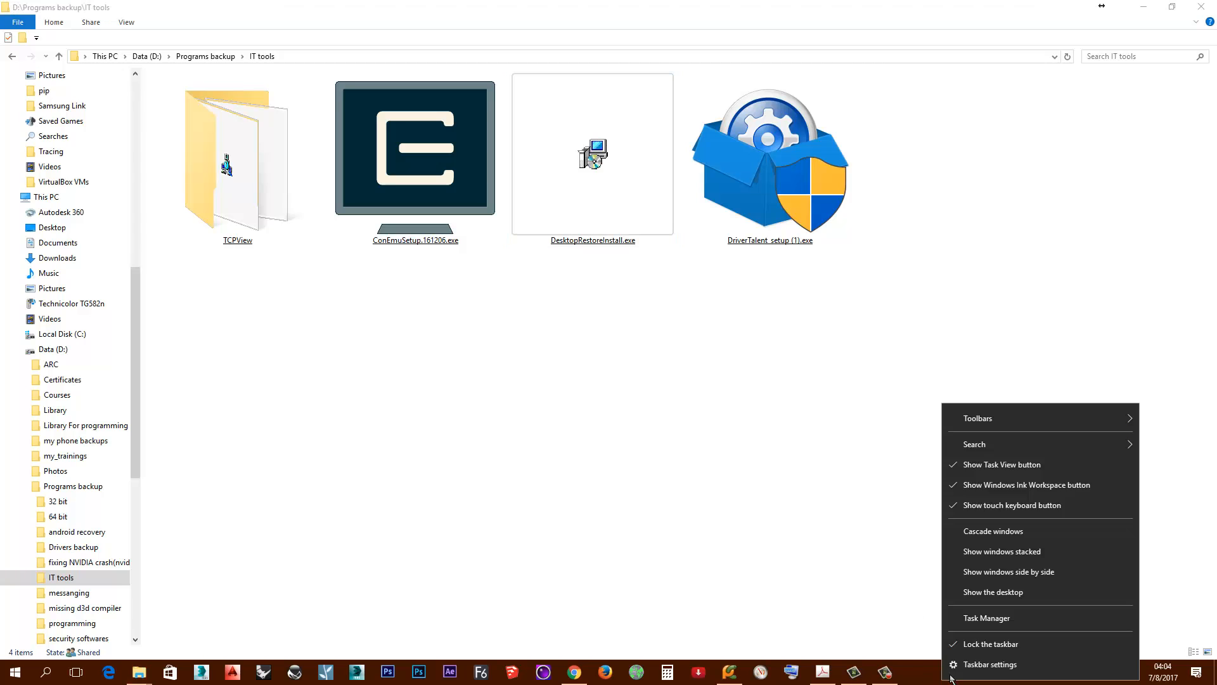
Show the desktop so all icons and shortcuts are visible
{"action": "left_click", "coordinate": [993, 592]}
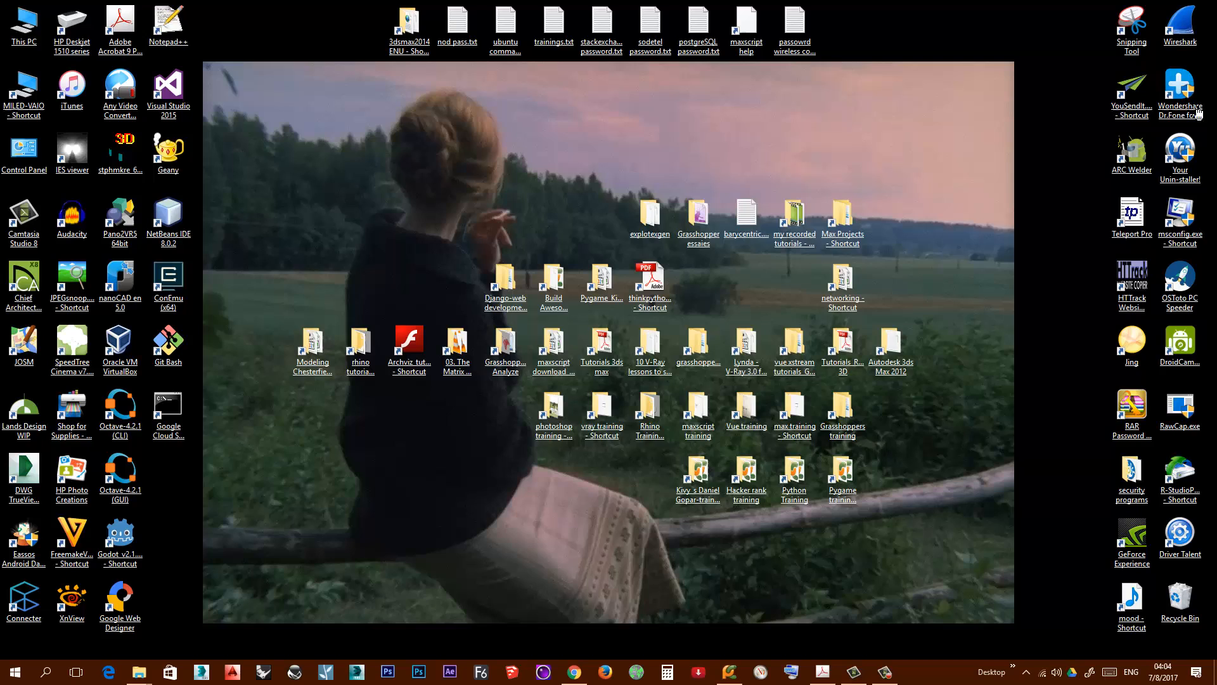
{"action": "mouse_move", "coordinate": [414, 82]}
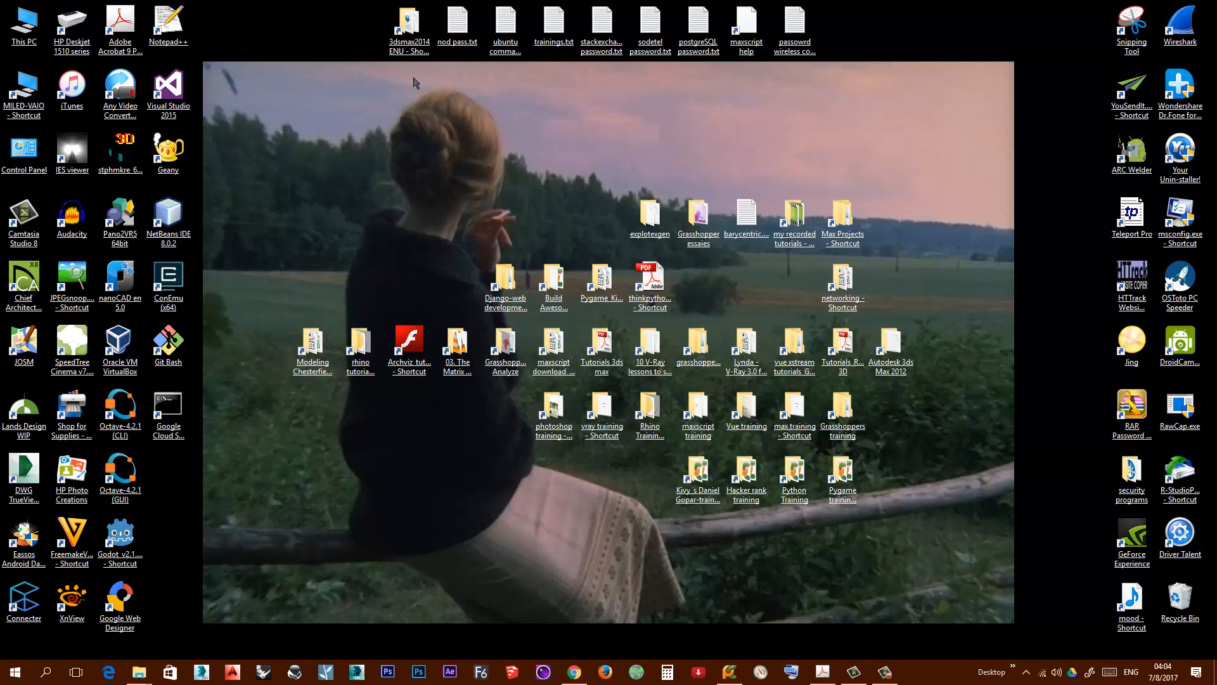
{"action": "mouse_move", "coordinate": [430, 412]}
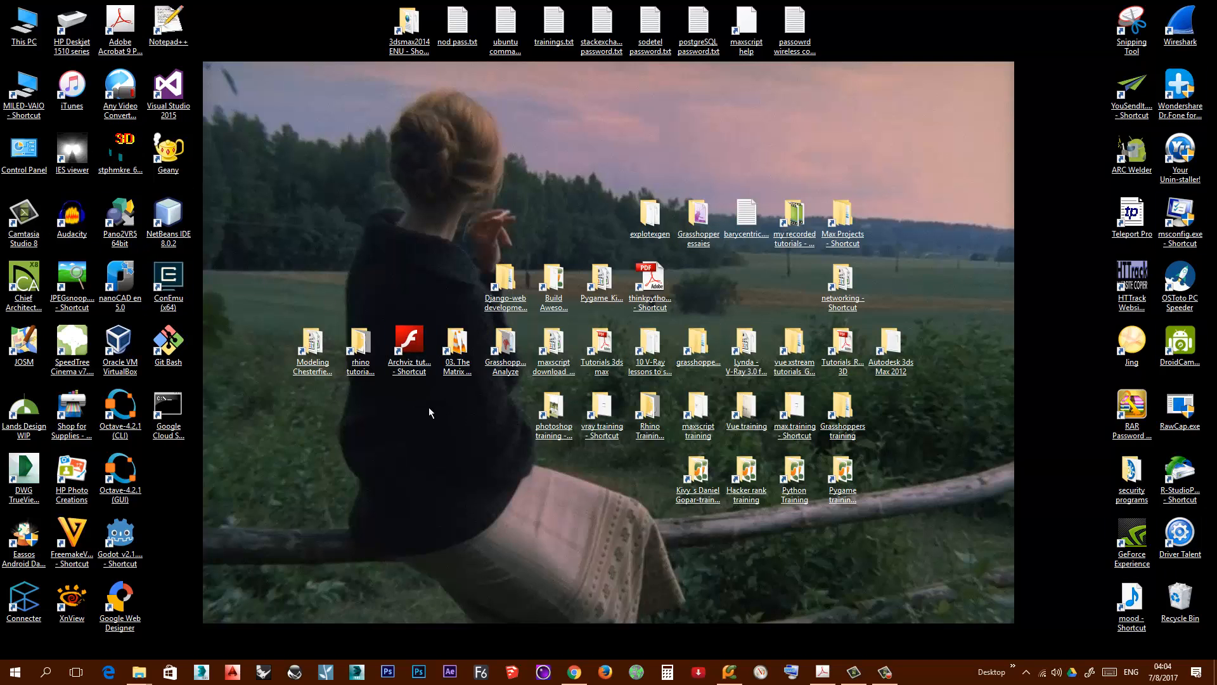
{"action": "mouse_move", "coordinate": [476, 454]}
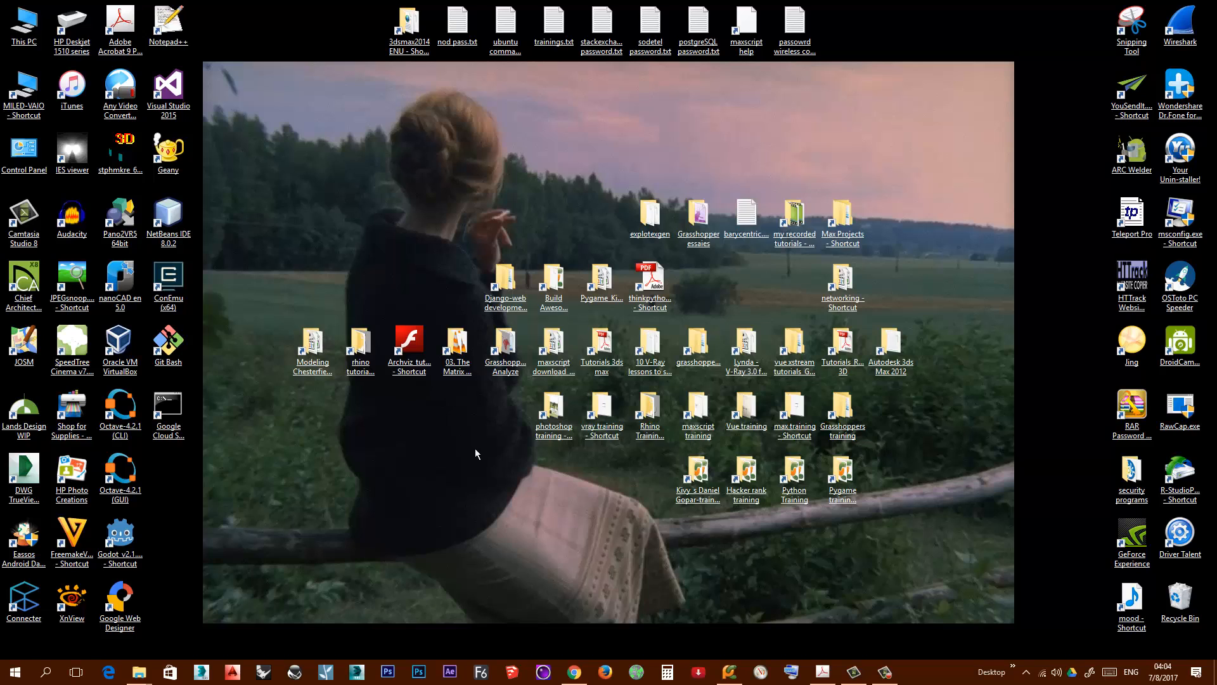
{"action": "mouse_move", "coordinate": [421, 263]}
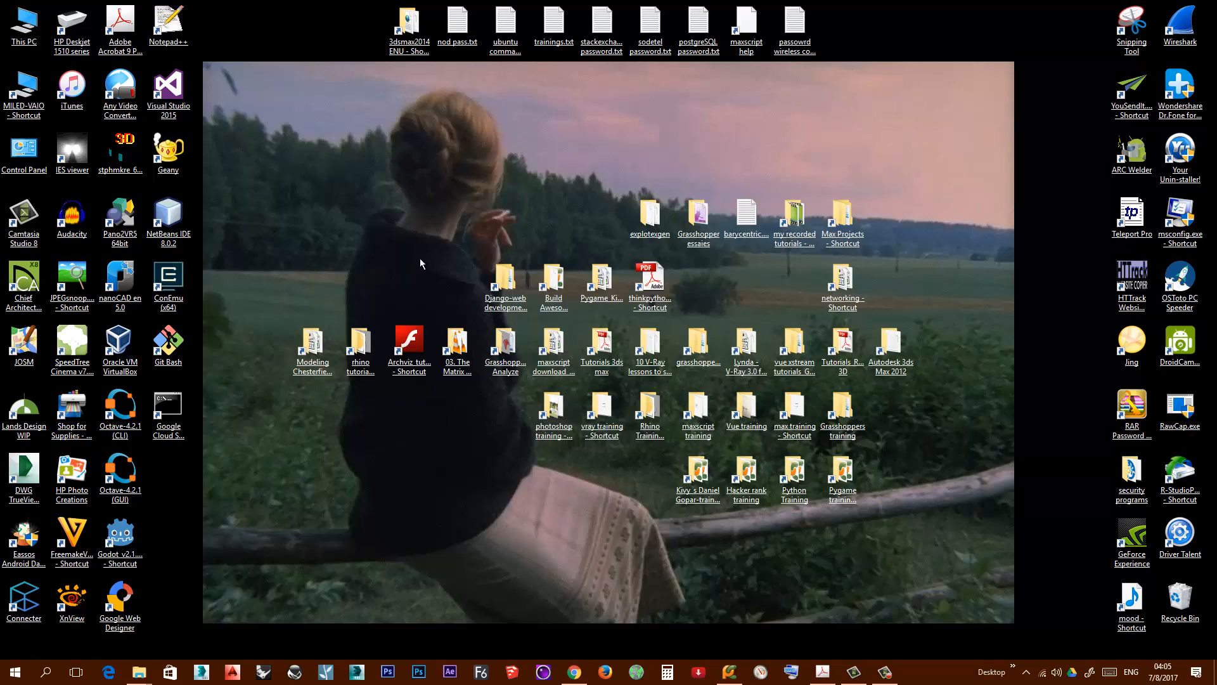
{"action": "right_click", "coordinate": [422, 263]}
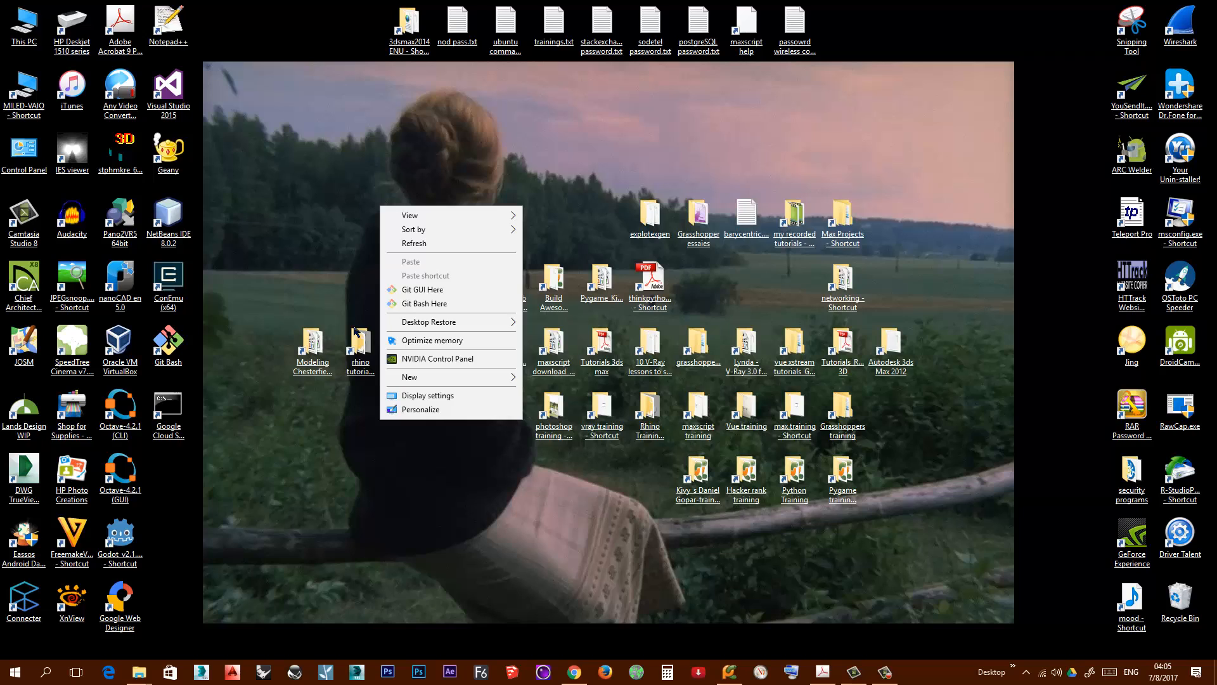
{"action": "mouse_move", "coordinate": [426, 322]}
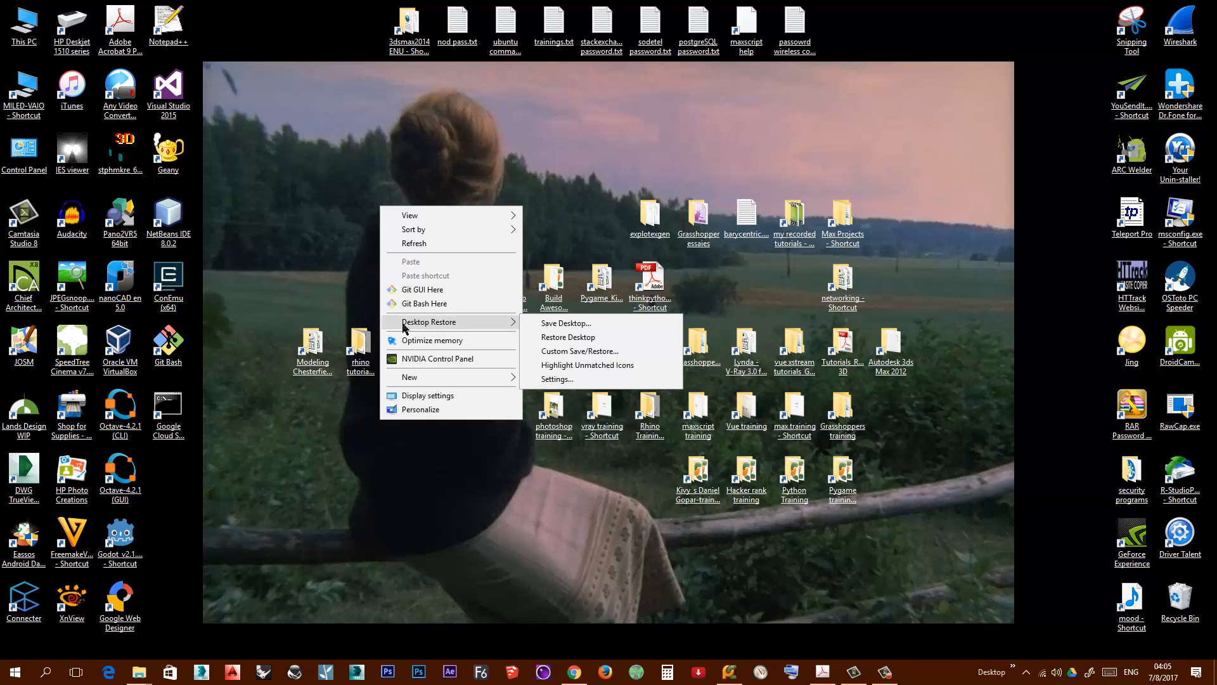
{"action": "mouse_move", "coordinate": [568, 323]}
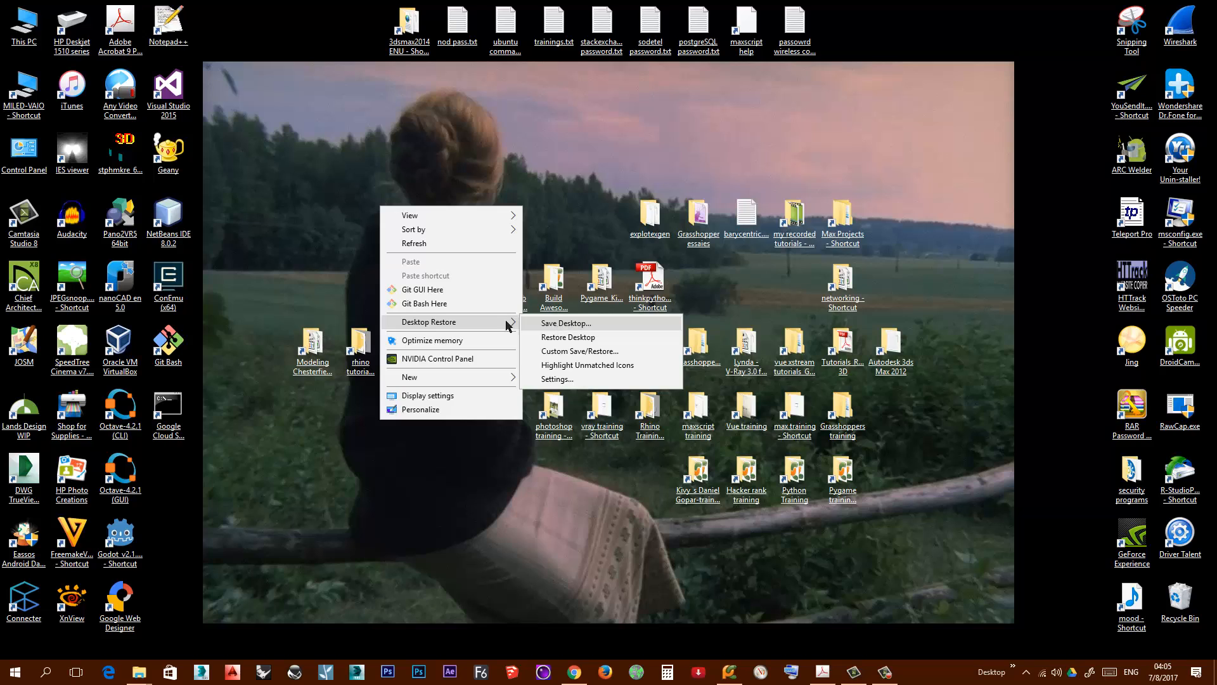
{"action": "left_click", "coordinate": [567, 336]}
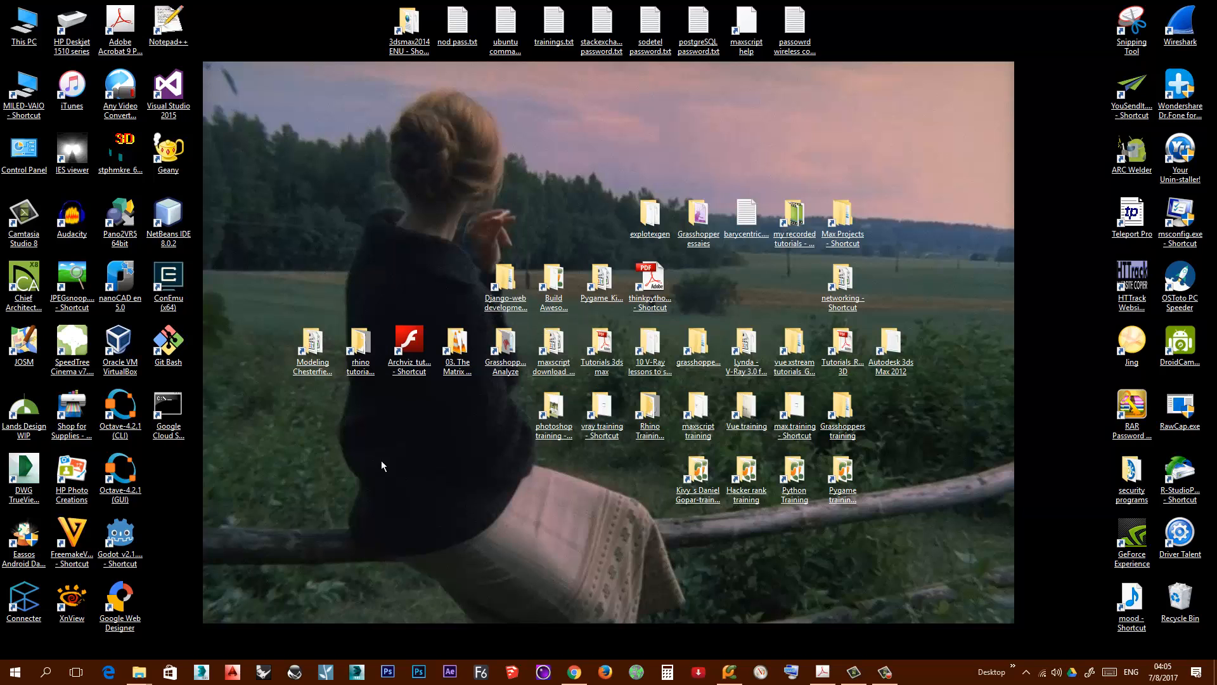
{"action": "mouse_move", "coordinate": [720, 38]}
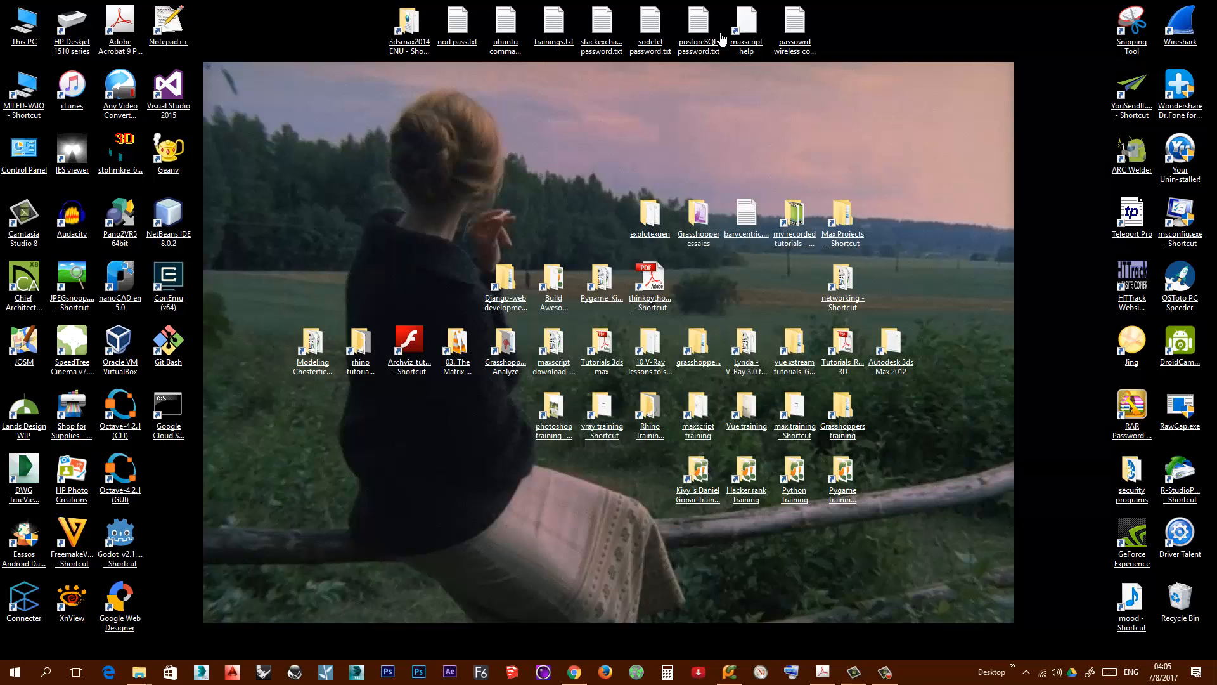
{"action": "mouse_move", "coordinate": [338, 132]}
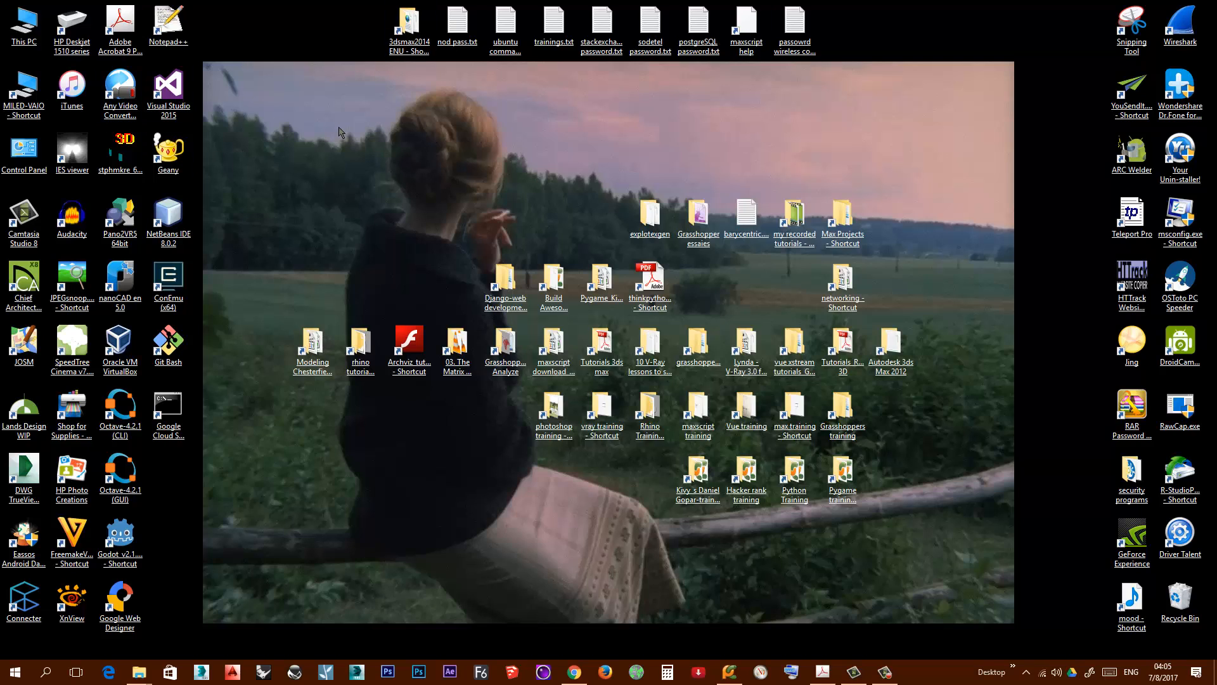
Drag Geany, ConEmu and several folders and text files to scattered positions on the desktop
{"action": "left_click", "coordinate": [456, 342]}
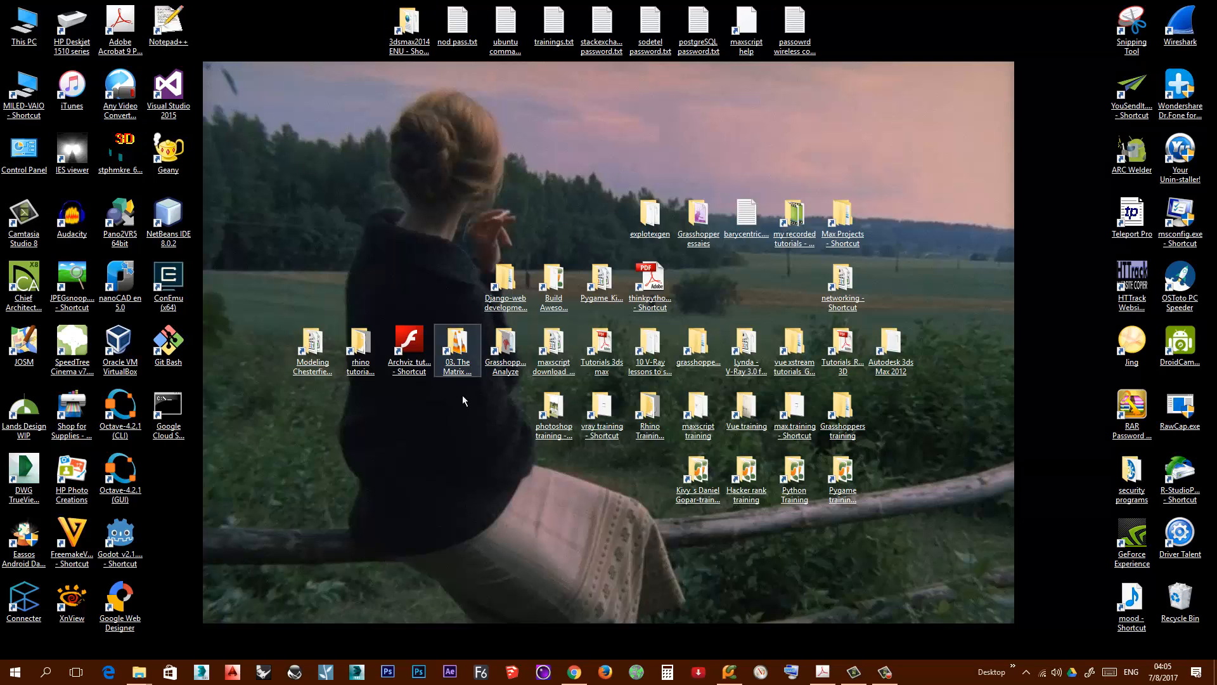
{"action": "left_click", "coordinate": [413, 224]}
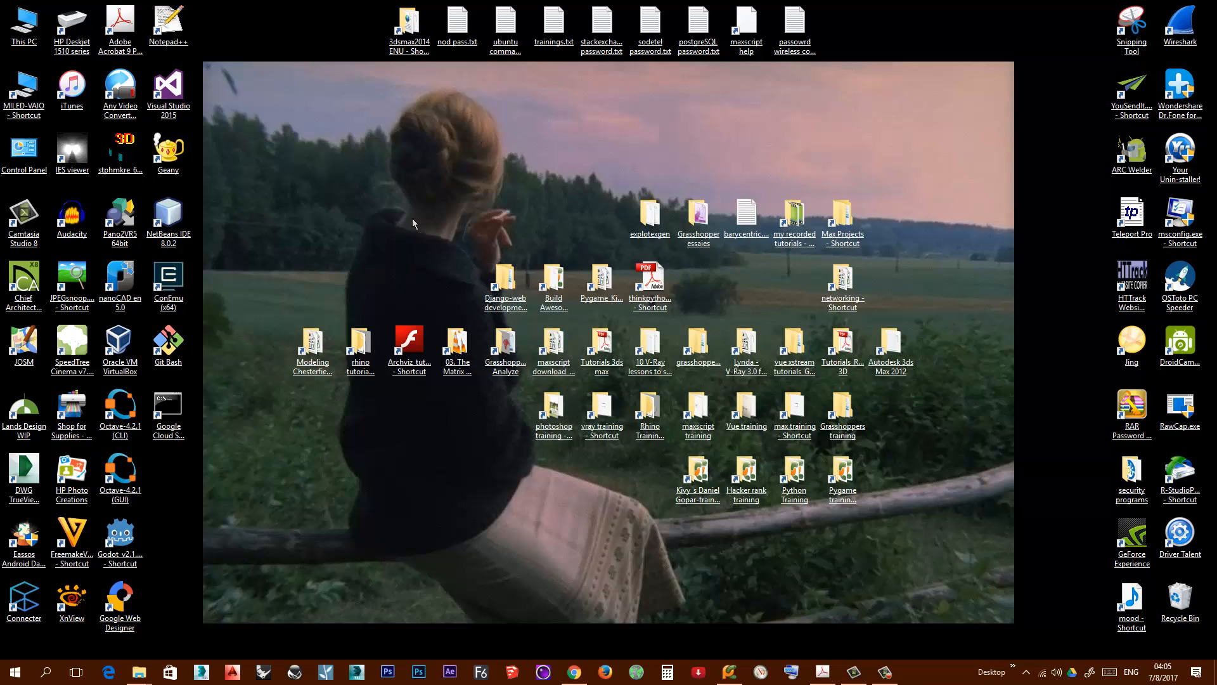
{"action": "mouse_move", "coordinate": [429, 451]}
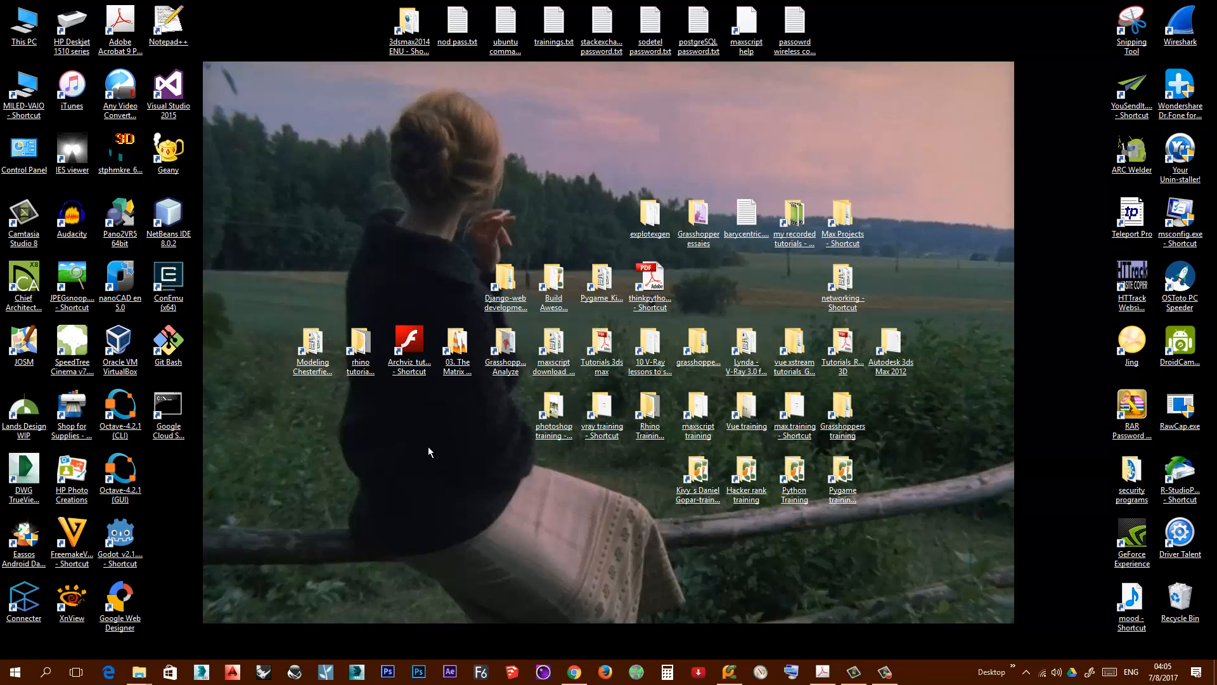
{"action": "left_click", "coordinate": [408, 343]}
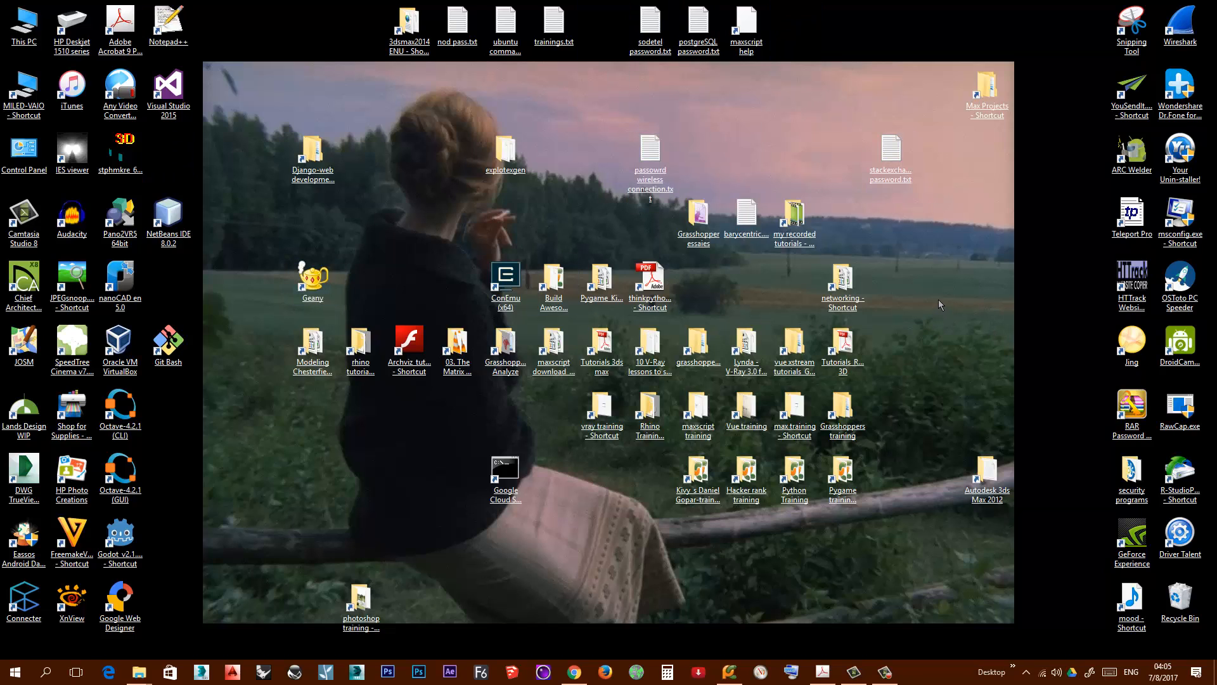
{"action": "mouse_move", "coordinate": [973, 285]}
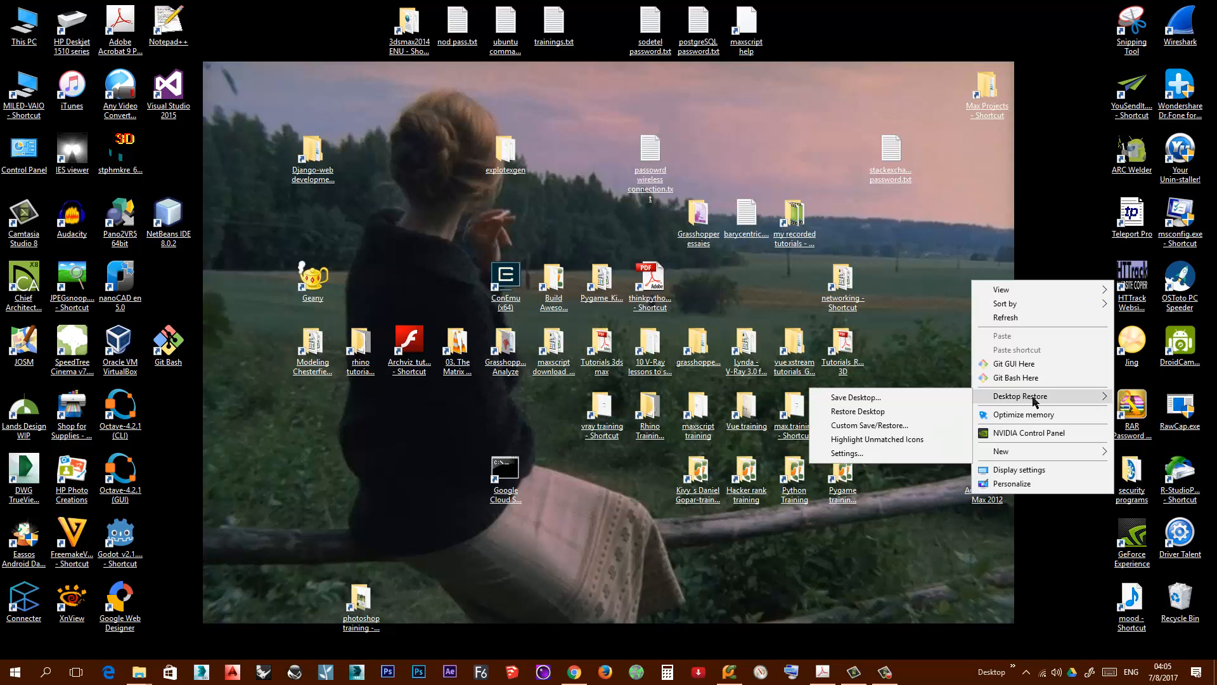
{"action": "mouse_move", "coordinate": [856, 411]}
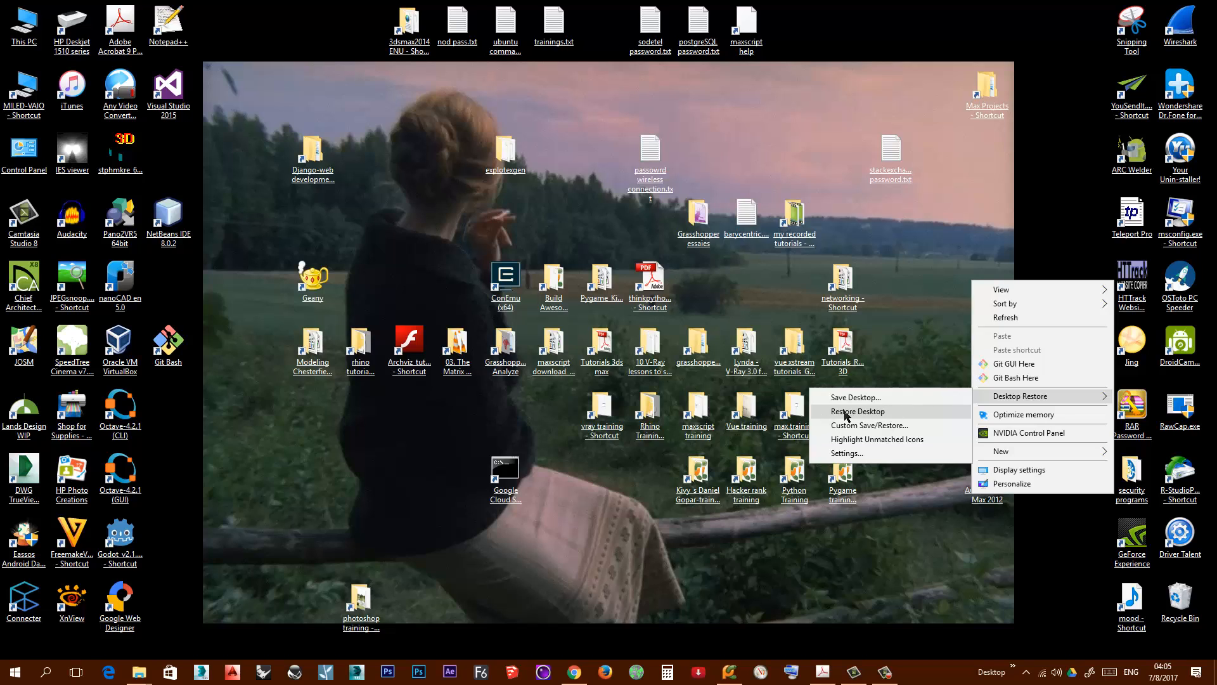
{"action": "mouse_move", "coordinate": [852, 397]}
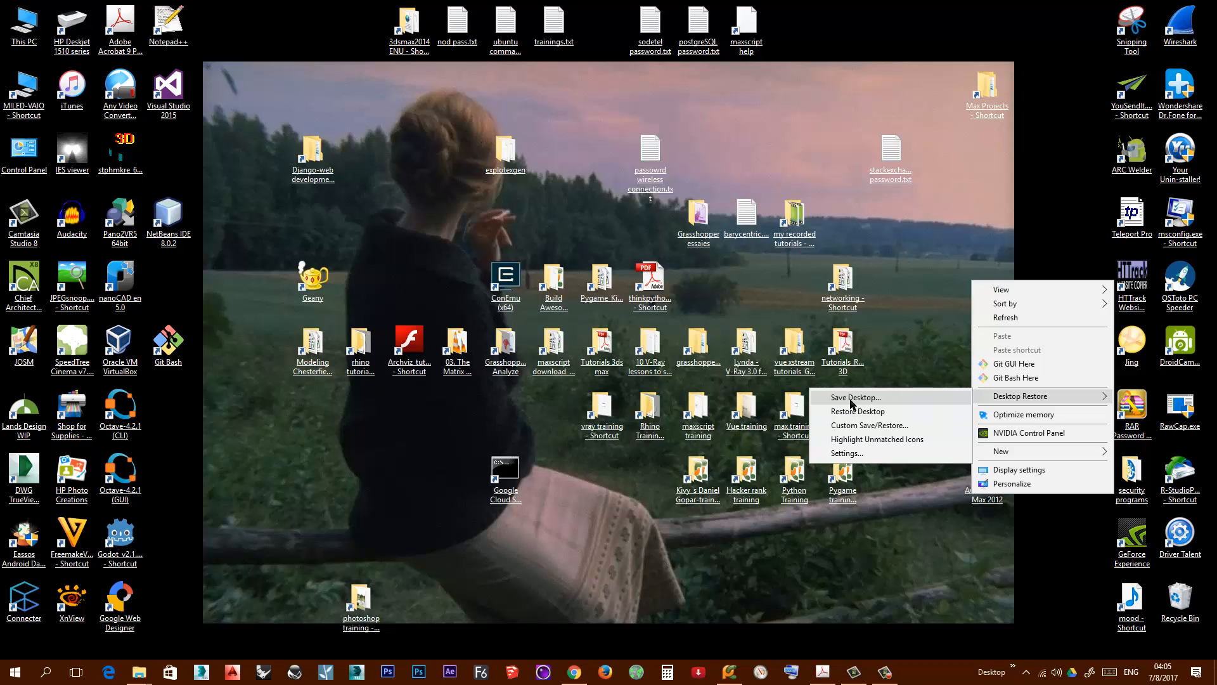
{"action": "mouse_move", "coordinate": [670, 135]}
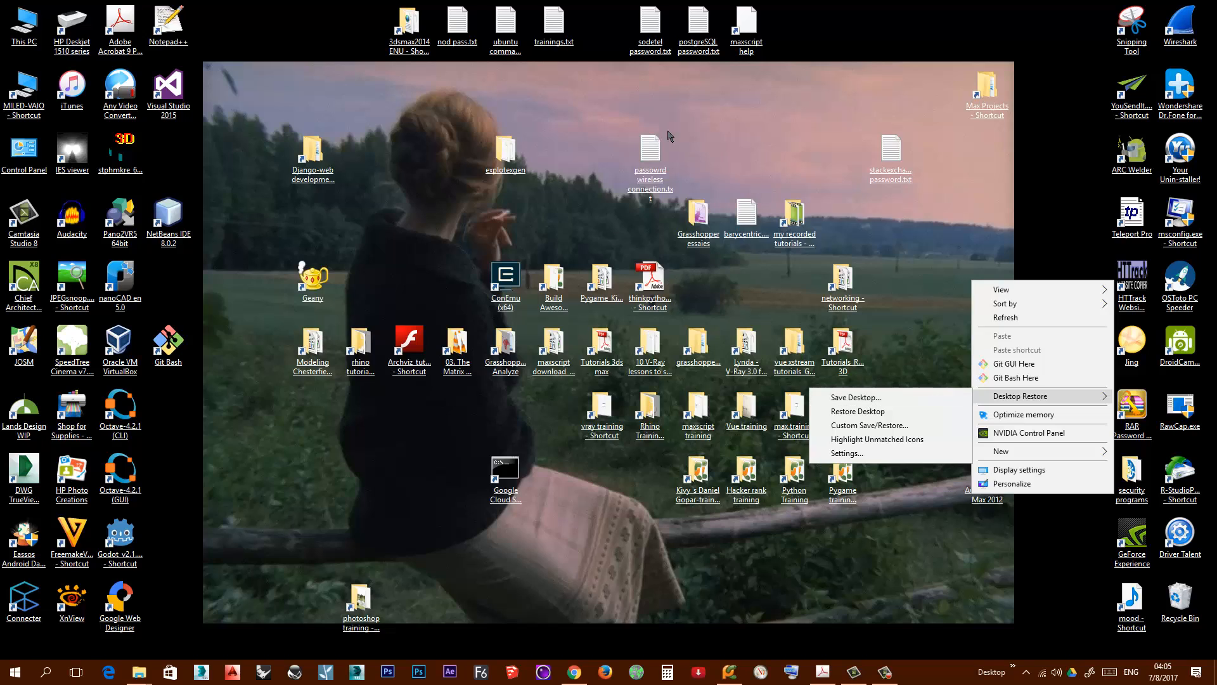
{"action": "mouse_move", "coordinate": [648, 224]}
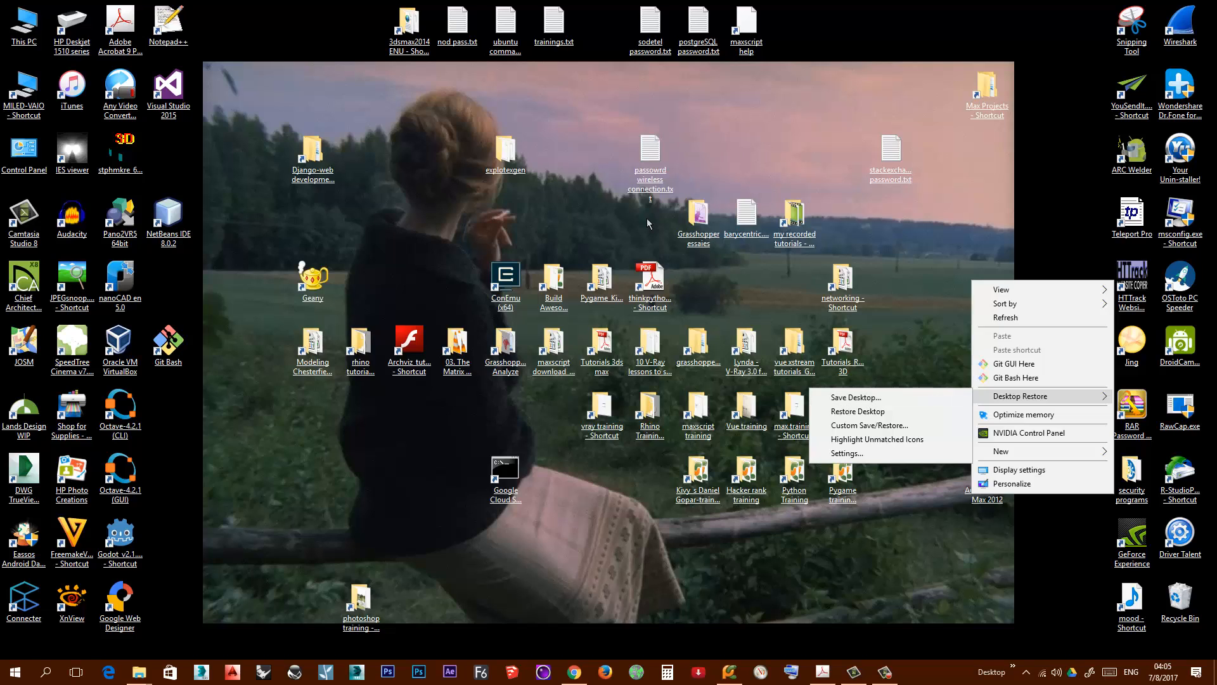
{"action": "mouse_move", "coordinate": [857, 412]}
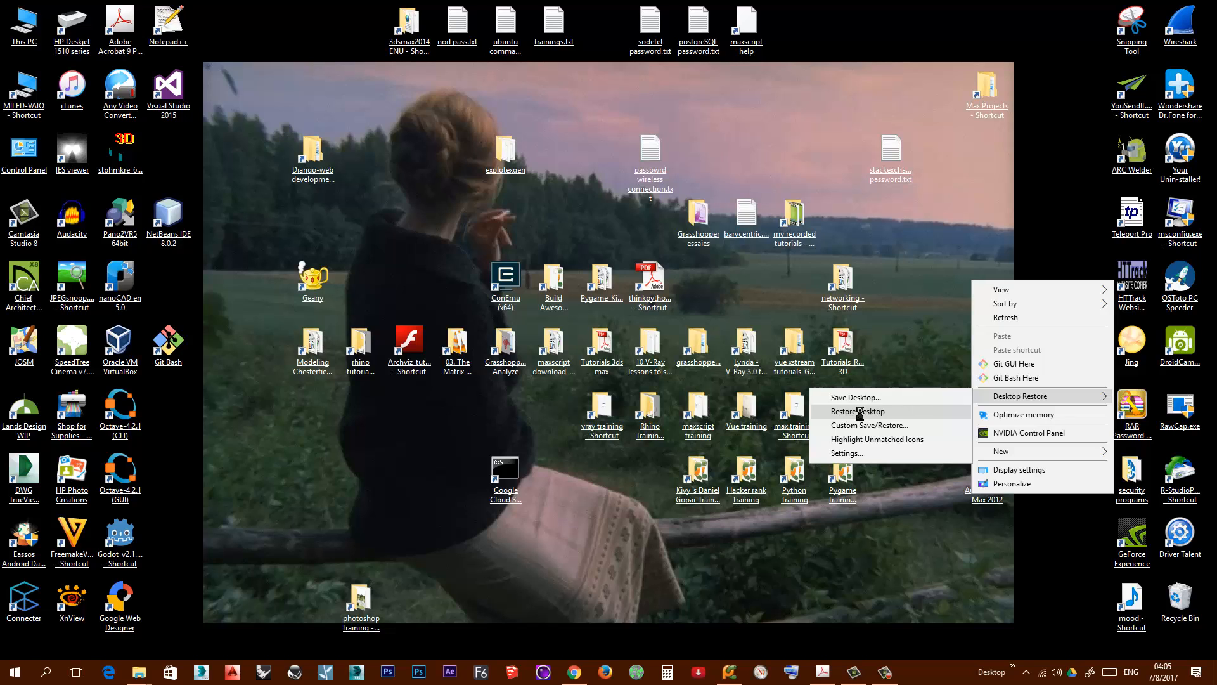
Restore the saved icon layout so Geany, ConEmu and the others return to their places
{"action": "left_click", "coordinate": [857, 411]}
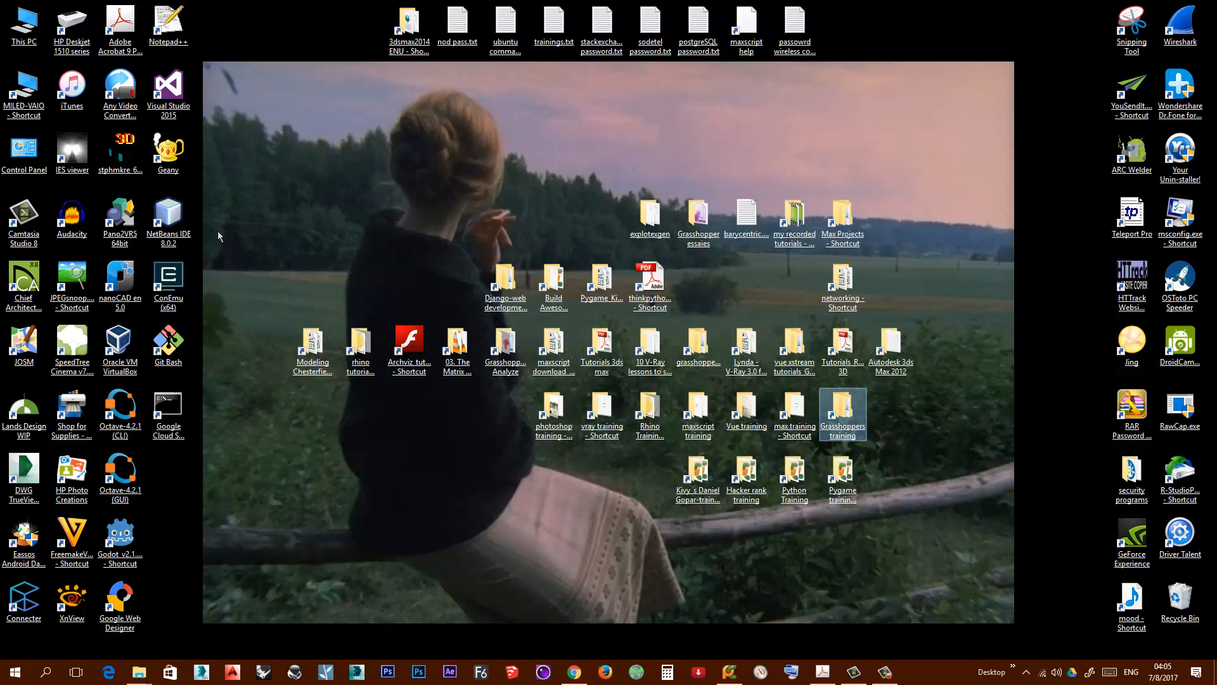
{"action": "mouse_move", "coordinate": [573, 535]}
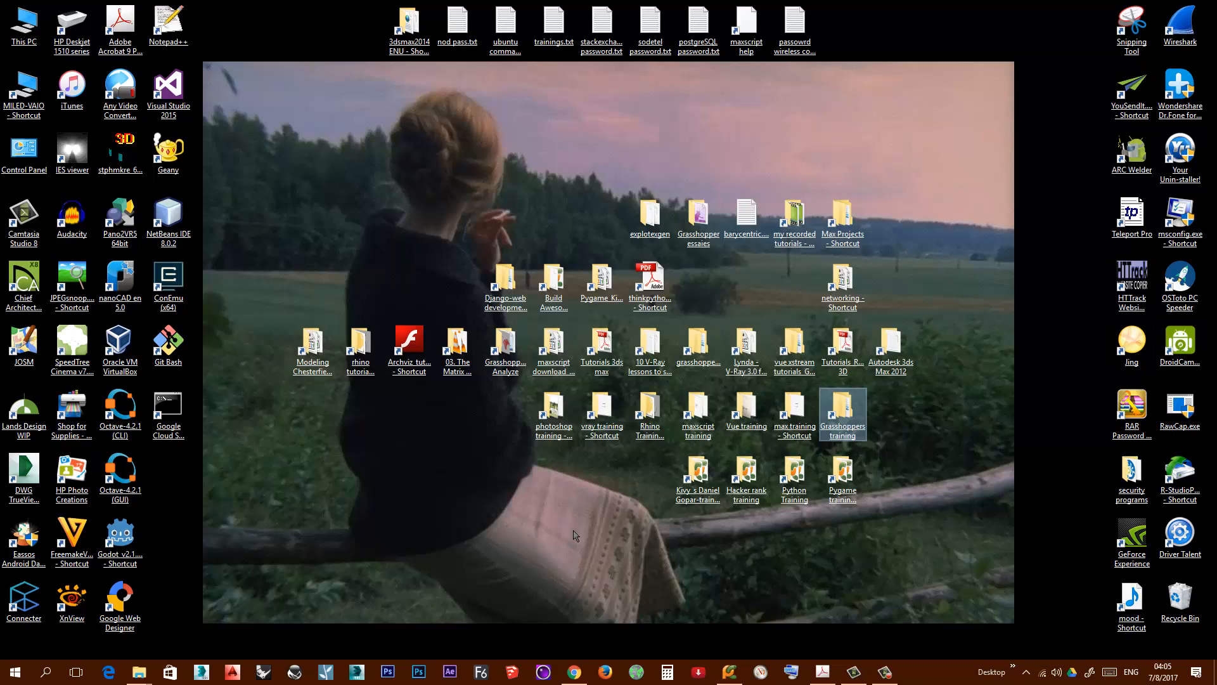
{"action": "mouse_move", "coordinate": [518, 526]}
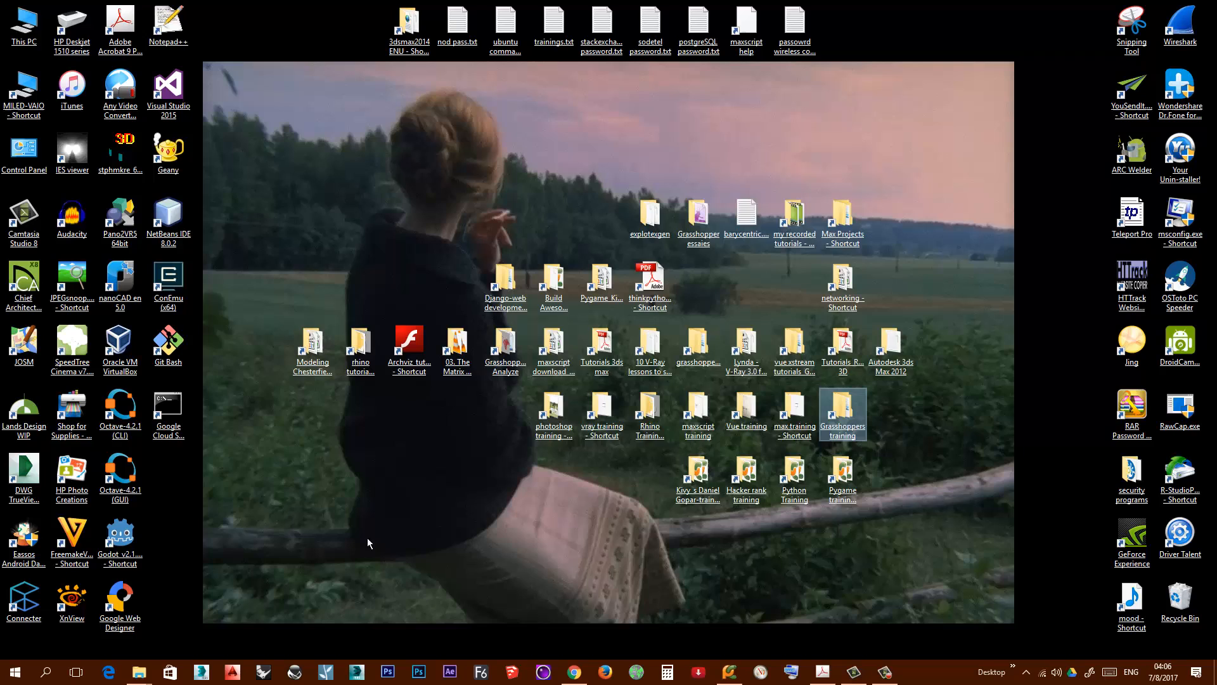
{"action": "mouse_move", "coordinate": [512, 568]}
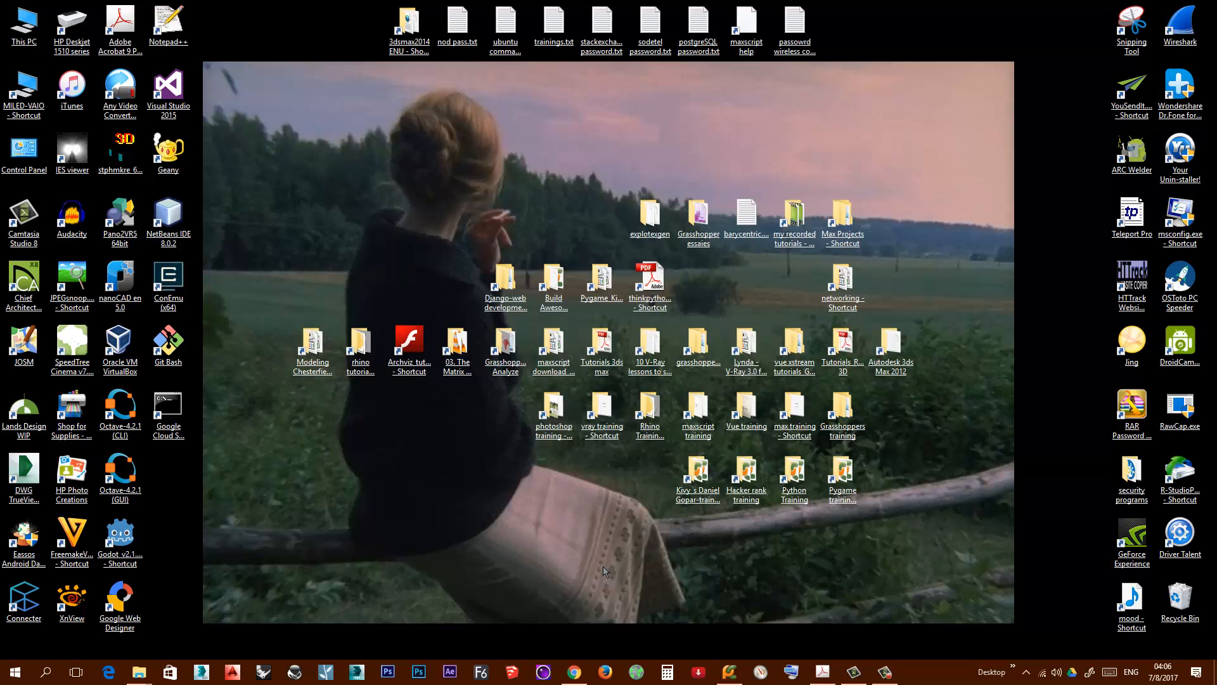
{"action": "mouse_move", "coordinate": [577, 550]}
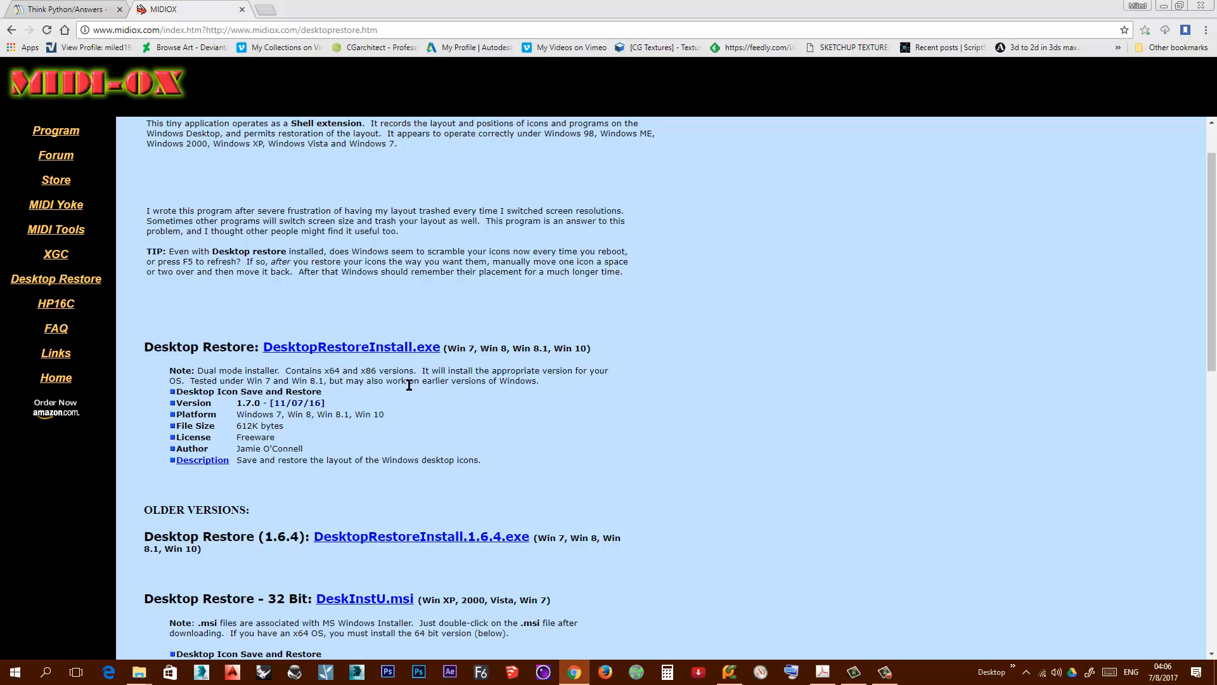
{"action": "mouse_move", "coordinate": [270, 298]}
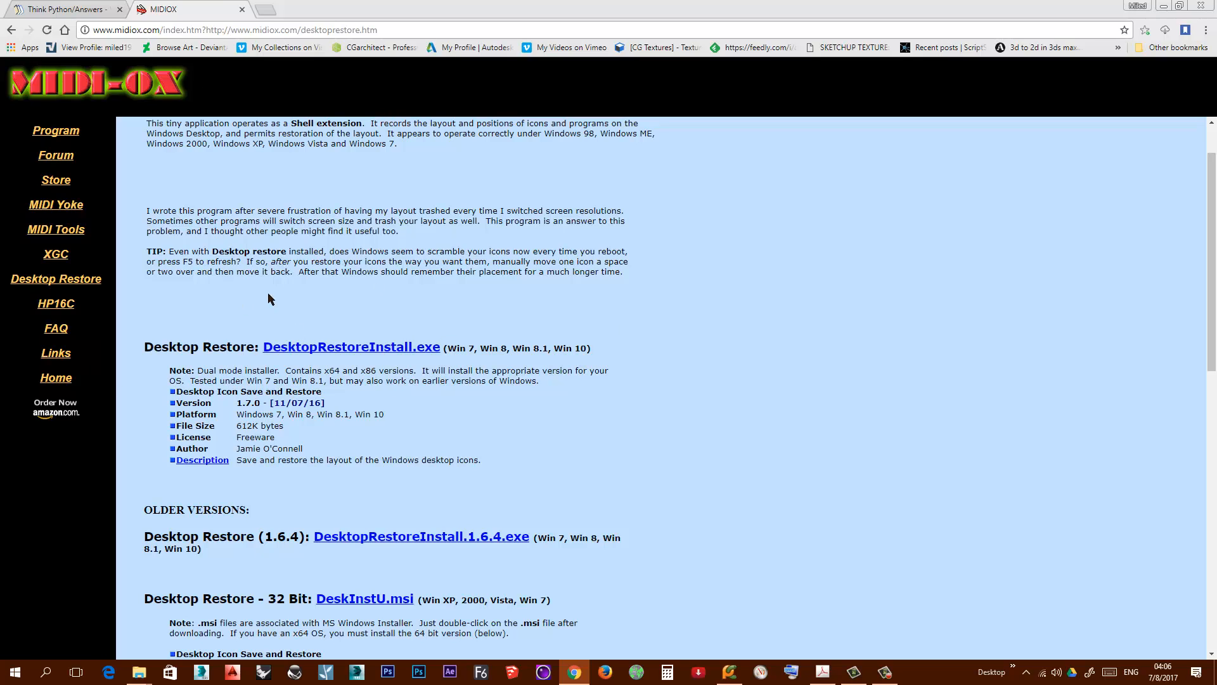
{"action": "mouse_move", "coordinate": [273, 148]}
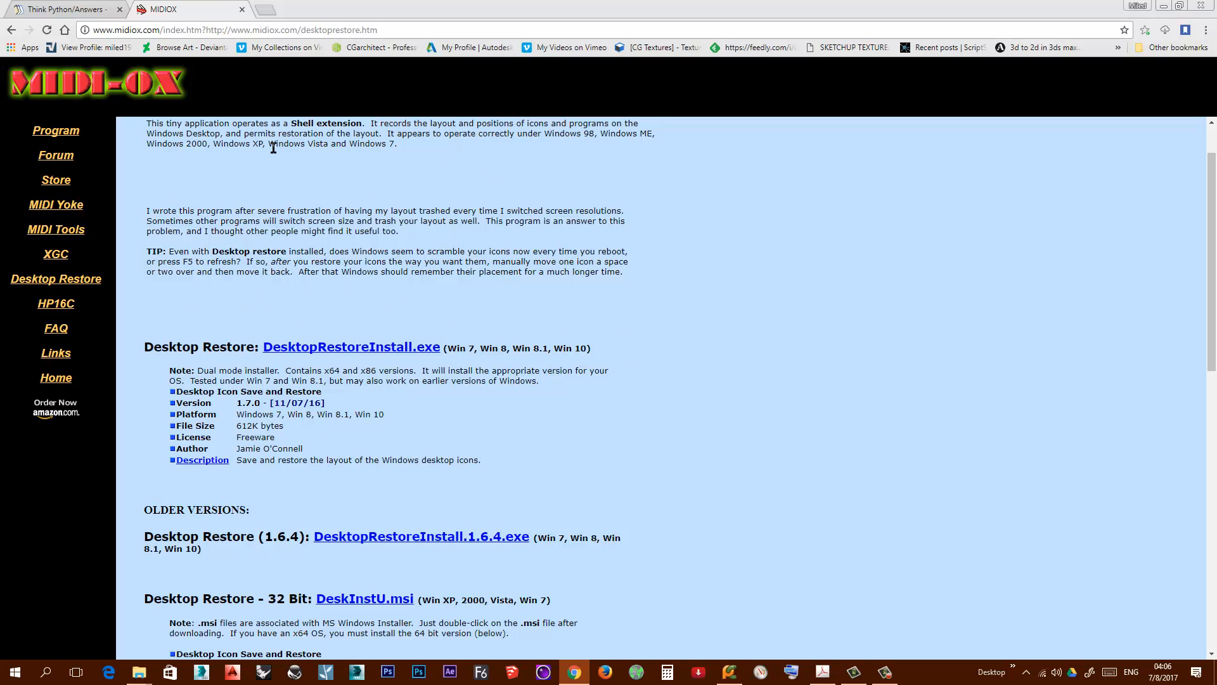
{"action": "mouse_move", "coordinate": [686, 339]}
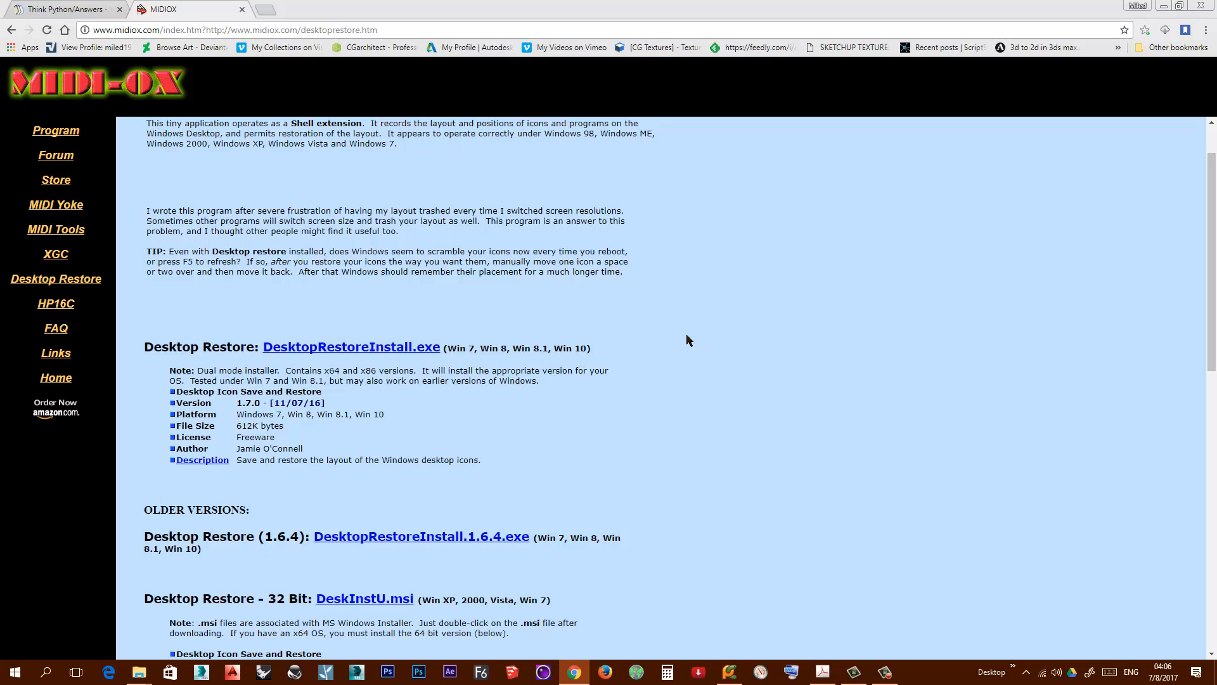
{"action": "mouse_move", "coordinate": [244, 336]}
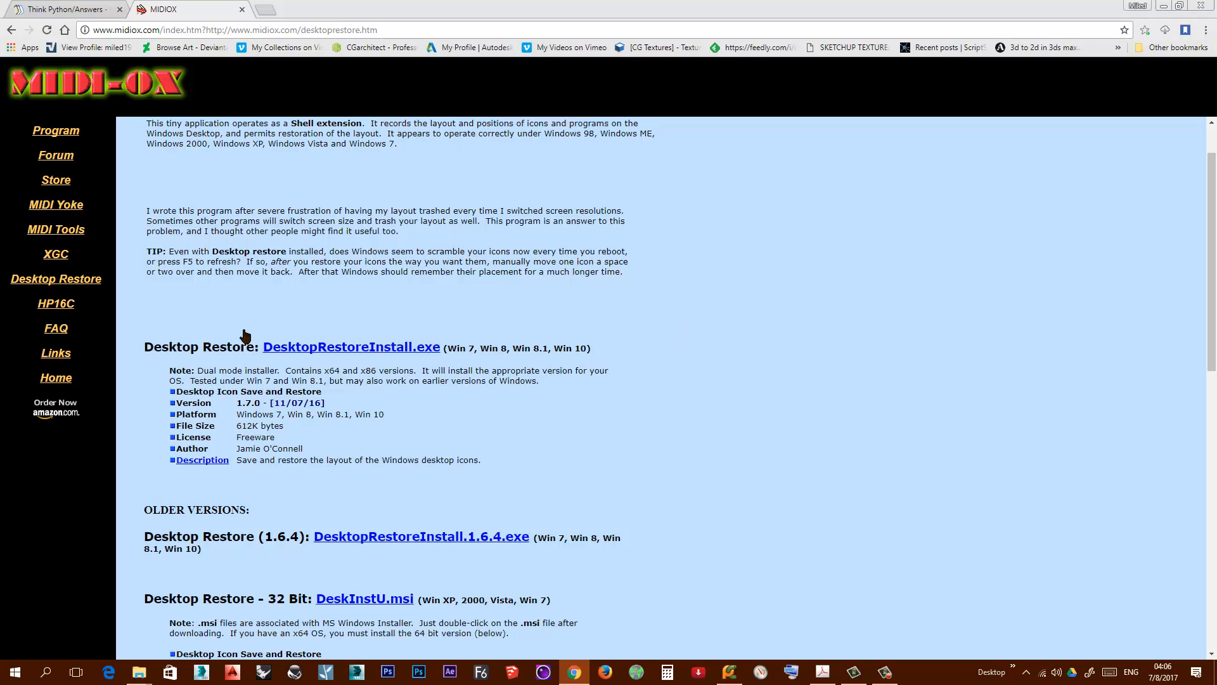
{"action": "mouse_move", "coordinate": [760, 515]}
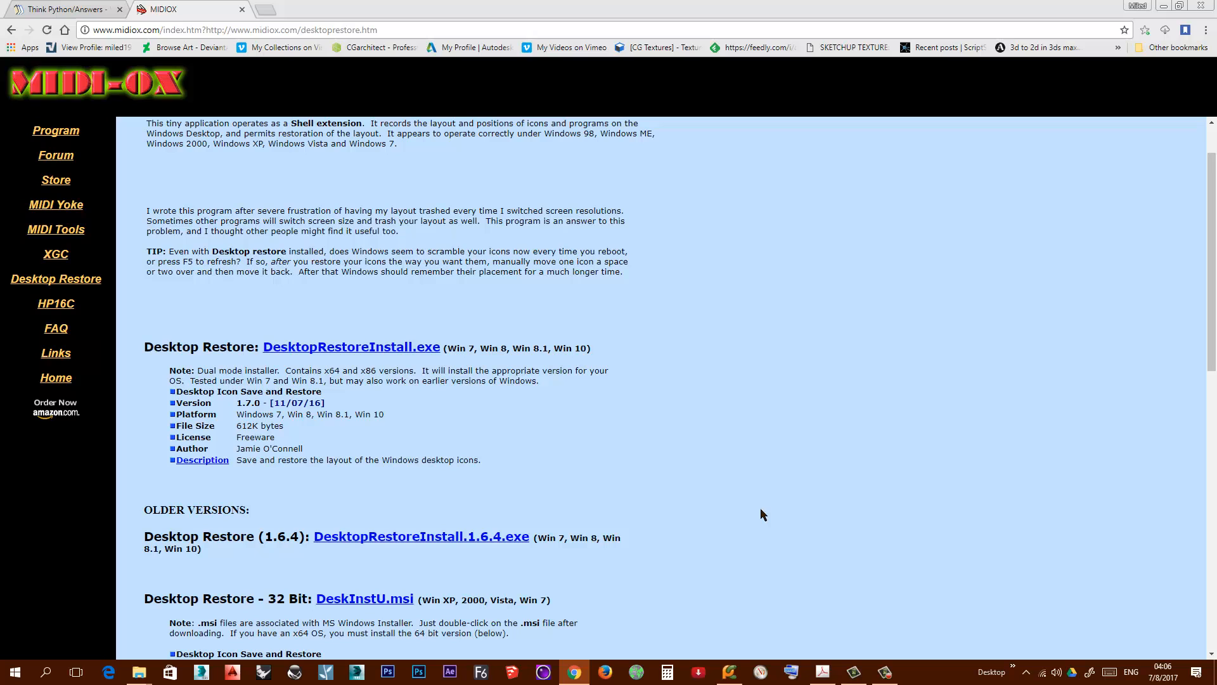